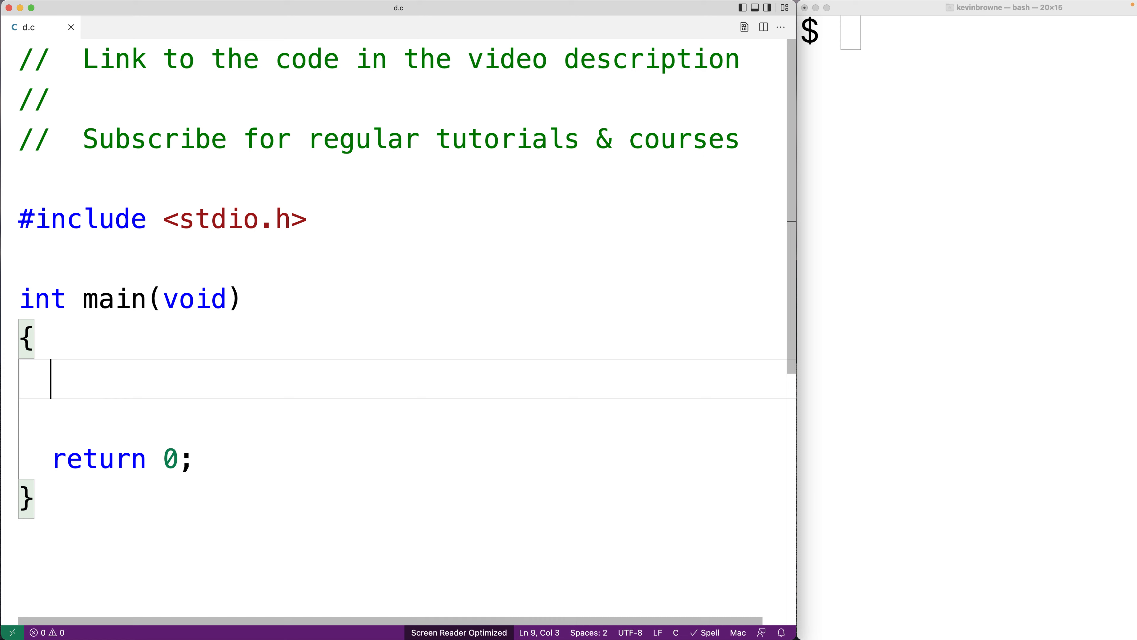
- Declare FILE *file in main and assign file = fopen("file.txt", "w")
type("FILE *file;")
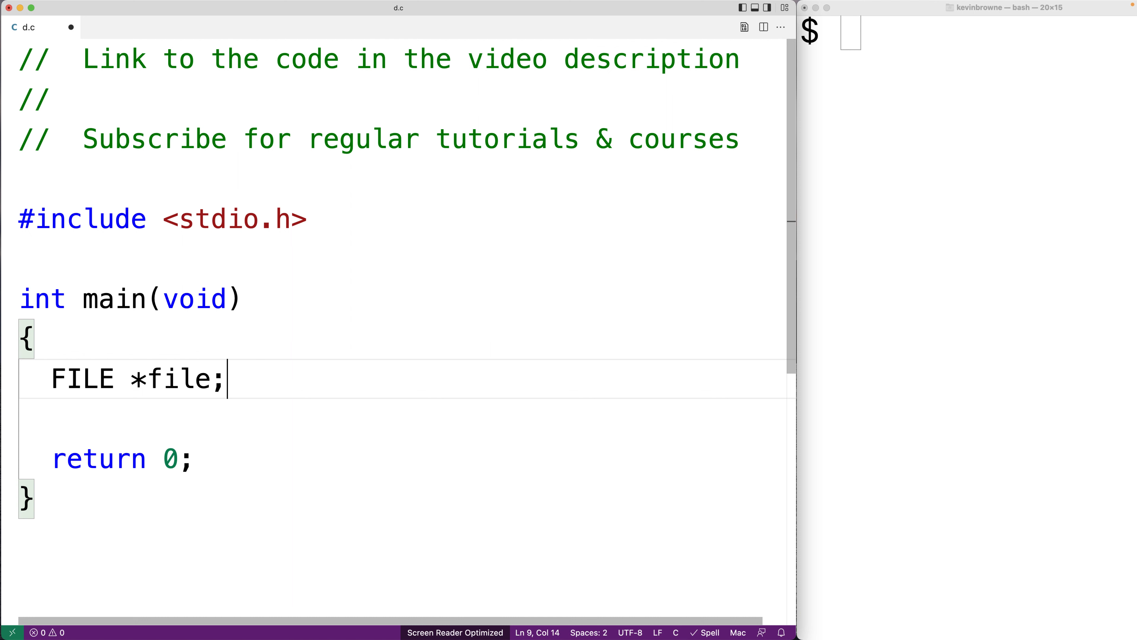
type("file")
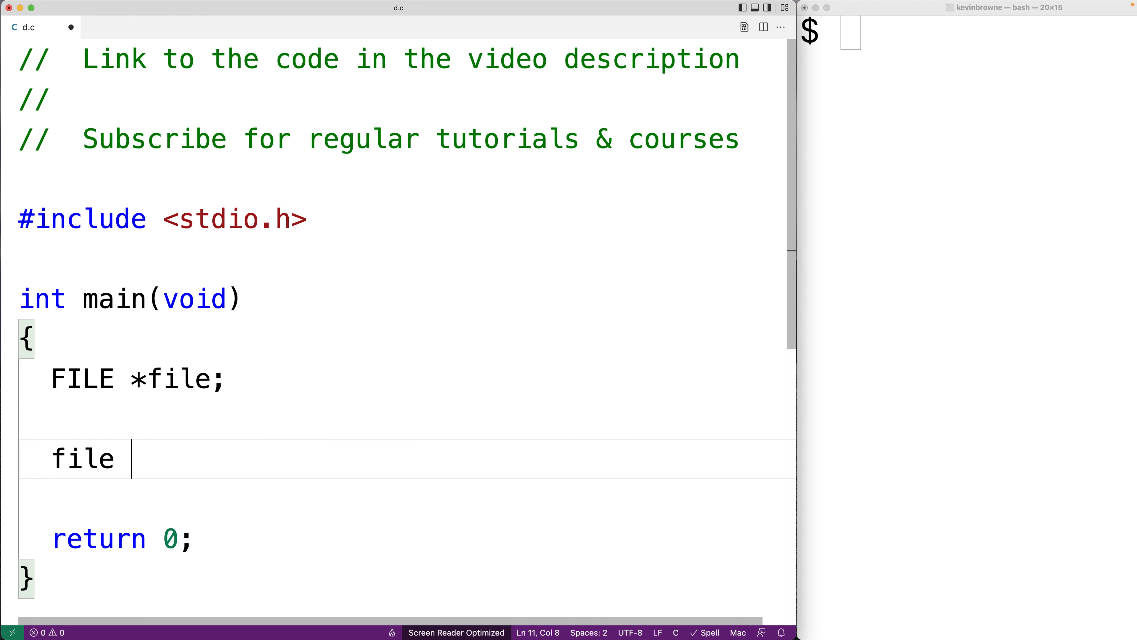
type("= fopen(\"\")")
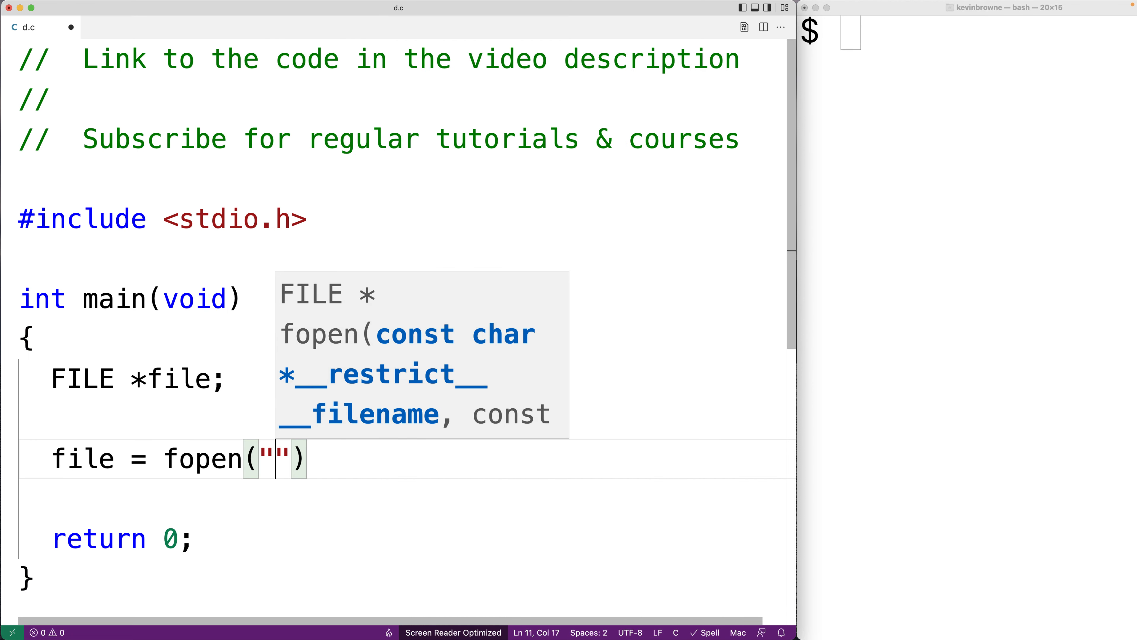
type("file.xt")
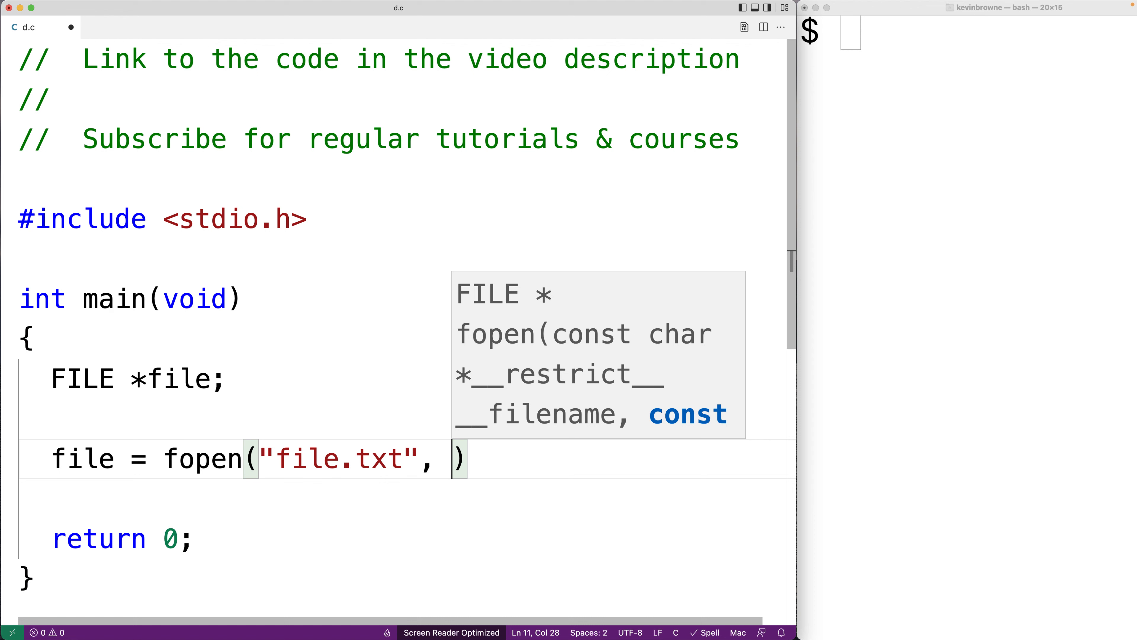
type("\"w\");")
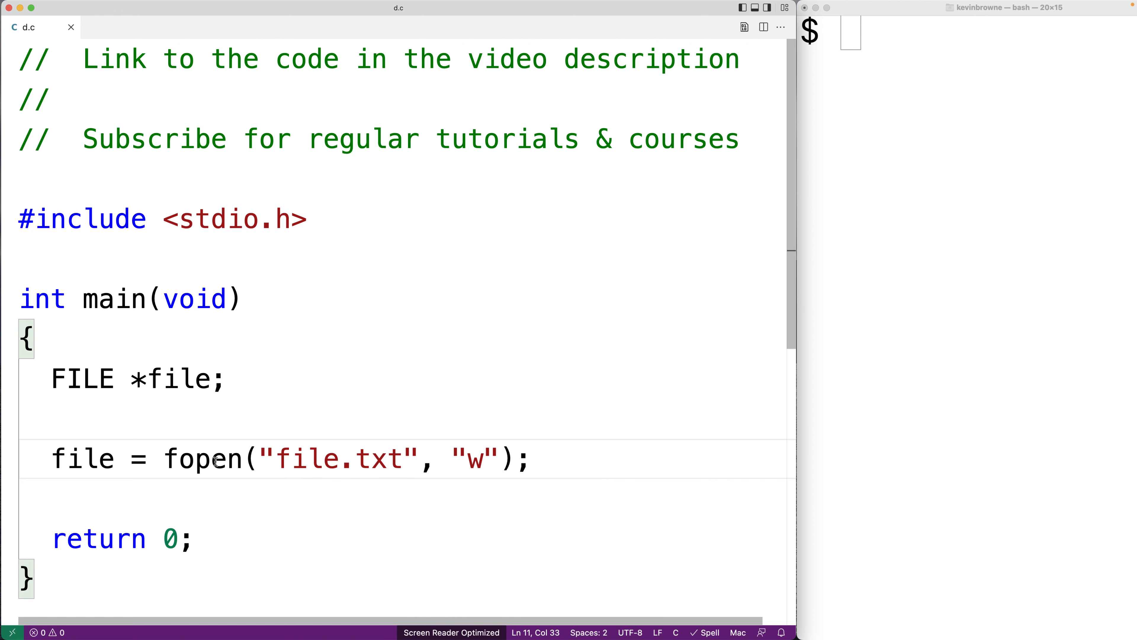
- Highlight fopen, the "file.txt" name and the "w" write mode to point them out
double_click(203, 458)
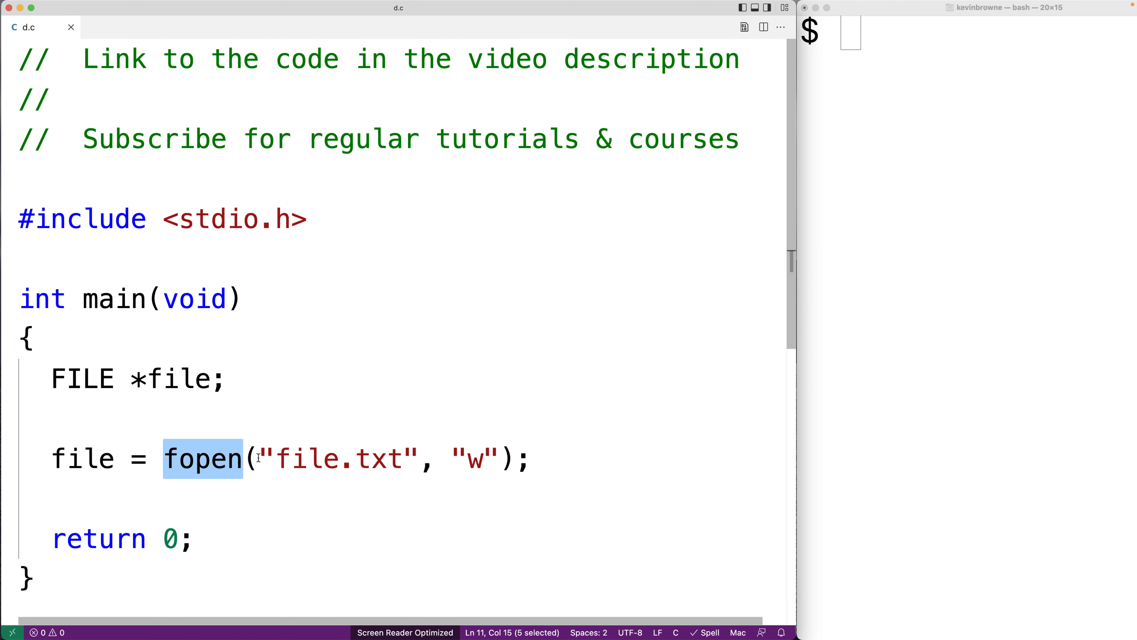
double_click(339, 458)
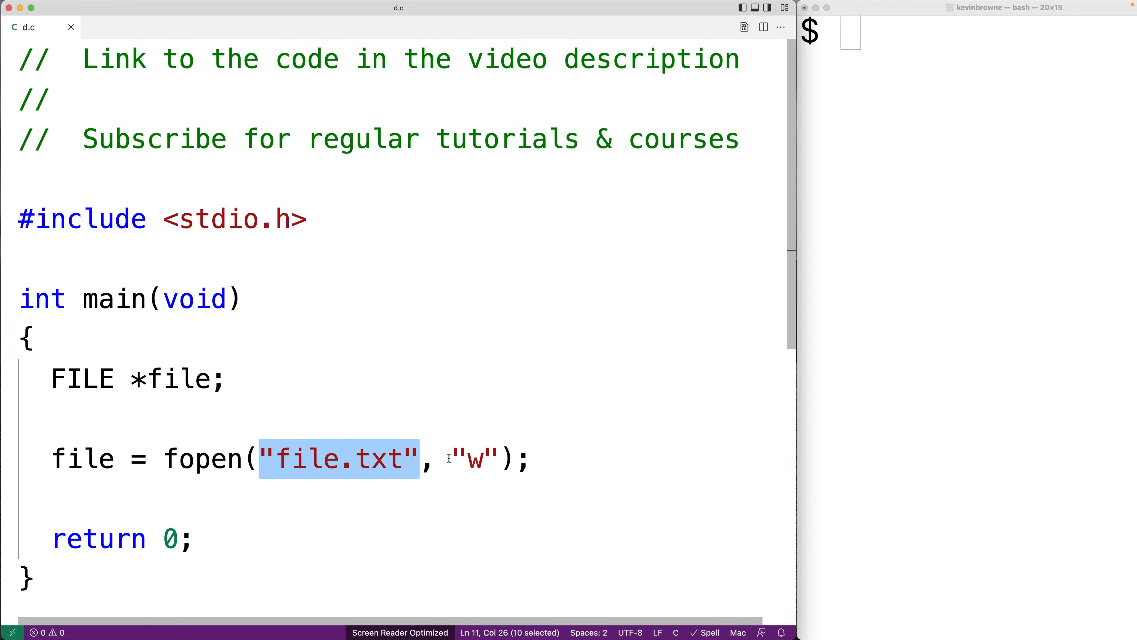
double_click(475, 458)
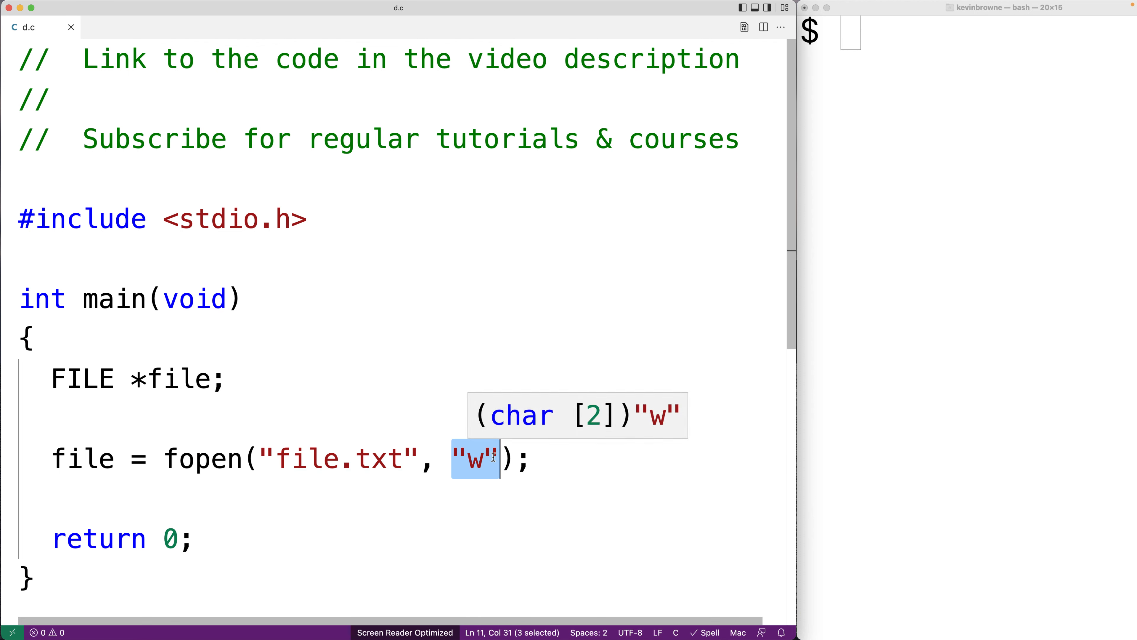
mouse_move(270, 459)
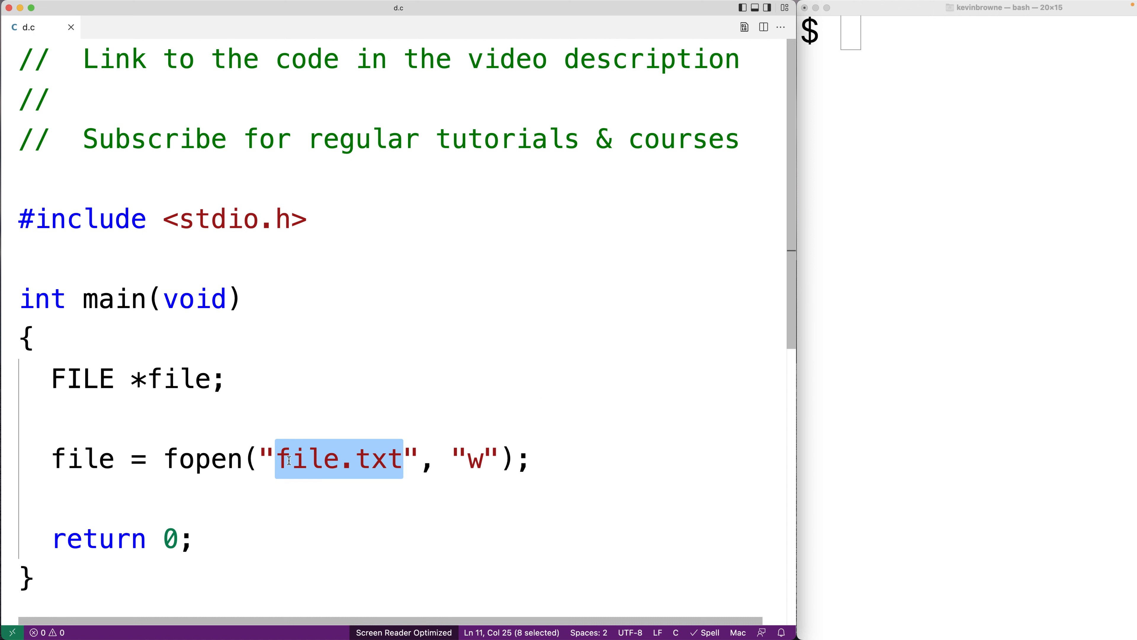
double_click(202, 458)
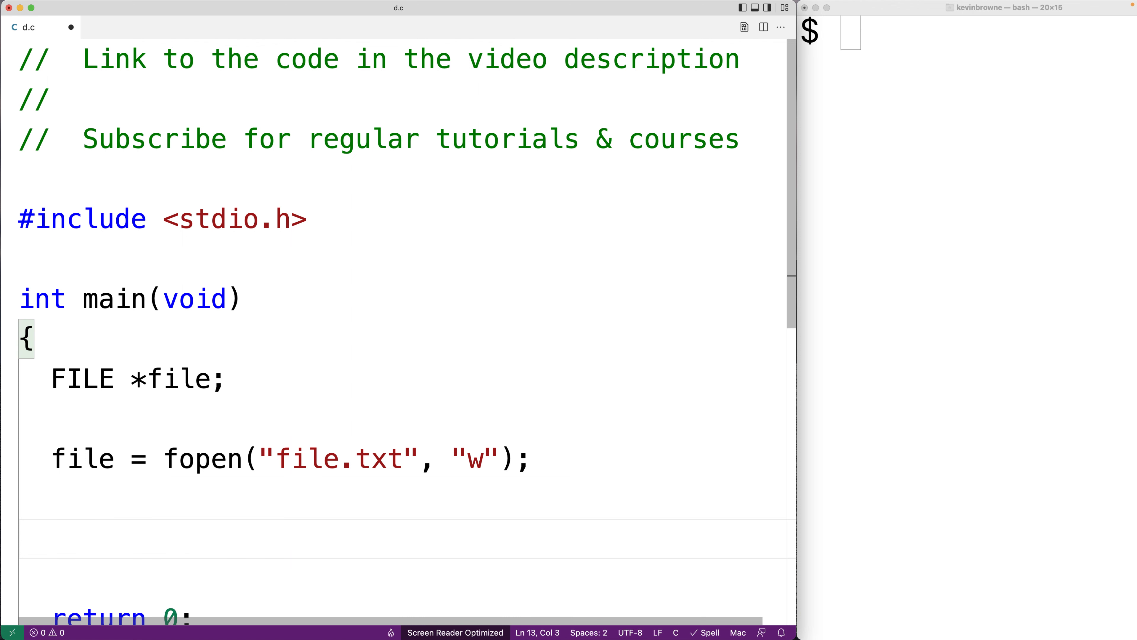
- Add if (file == NULL) { printf("Error opening file.\n"); return 1; } after fopen
type("if (file ==")
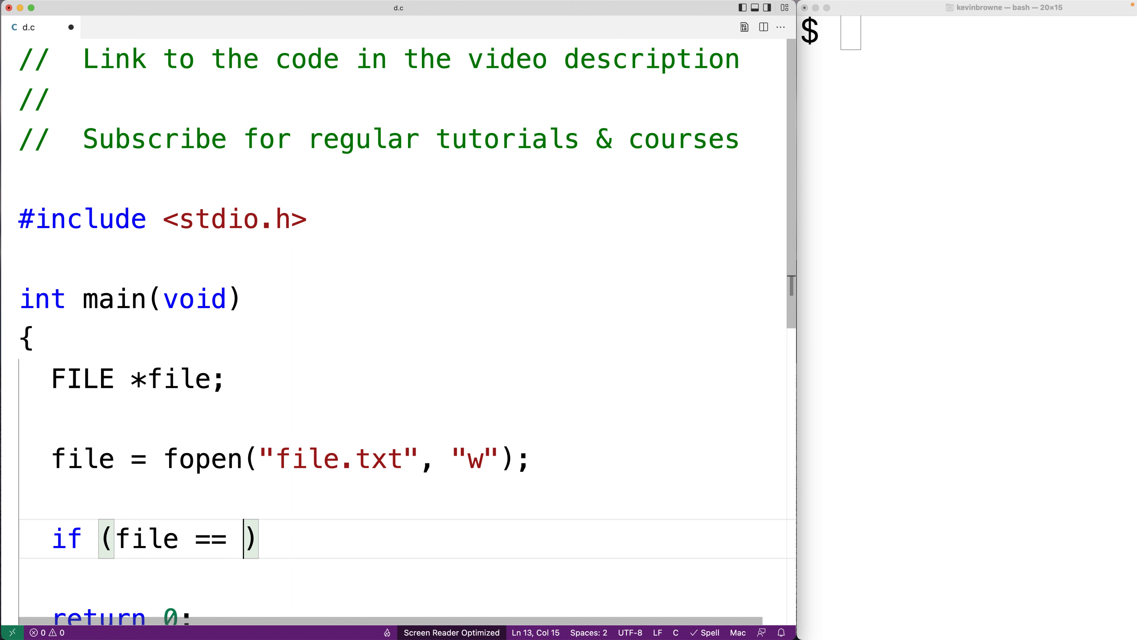
type("NULL")
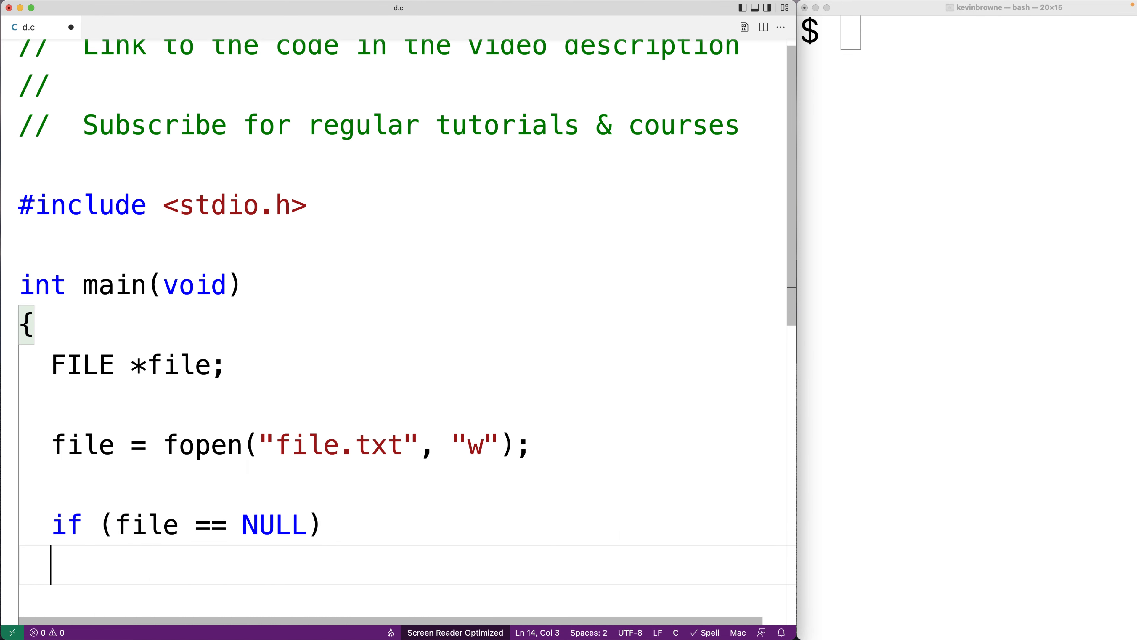
type("{")
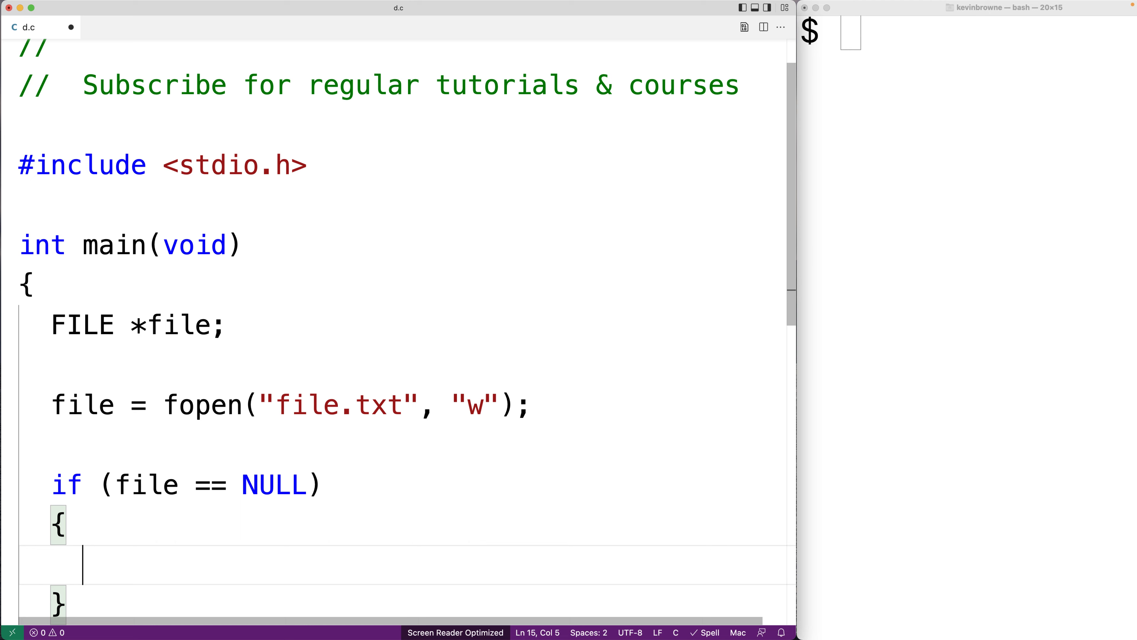
type("printf(\"E\"")
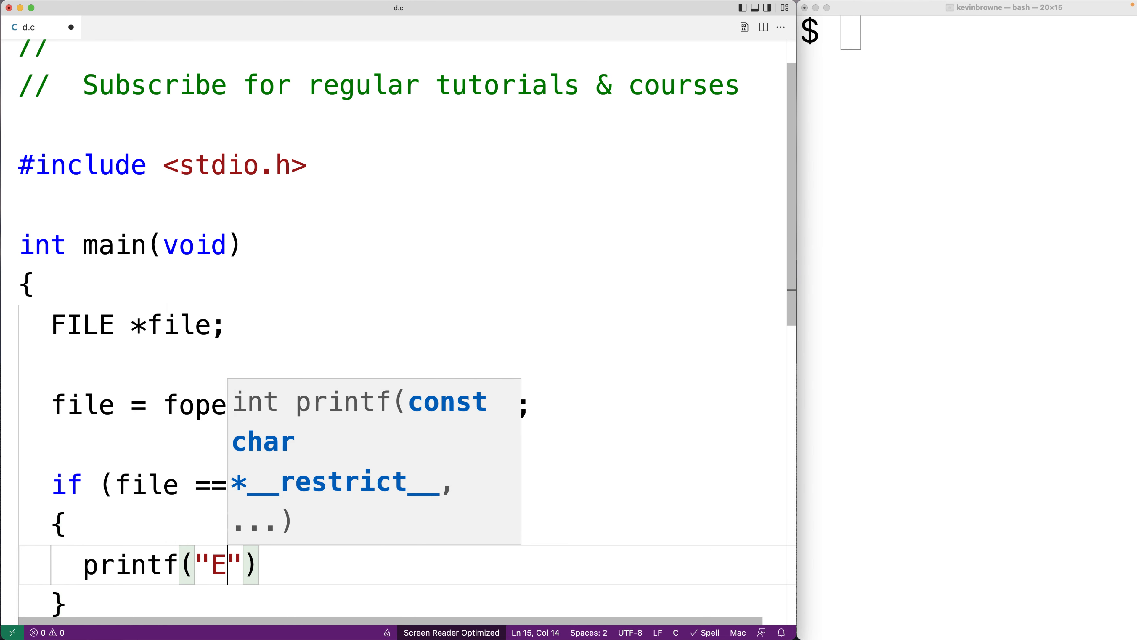
type("rror opening file.\\n")
type("return 1;")
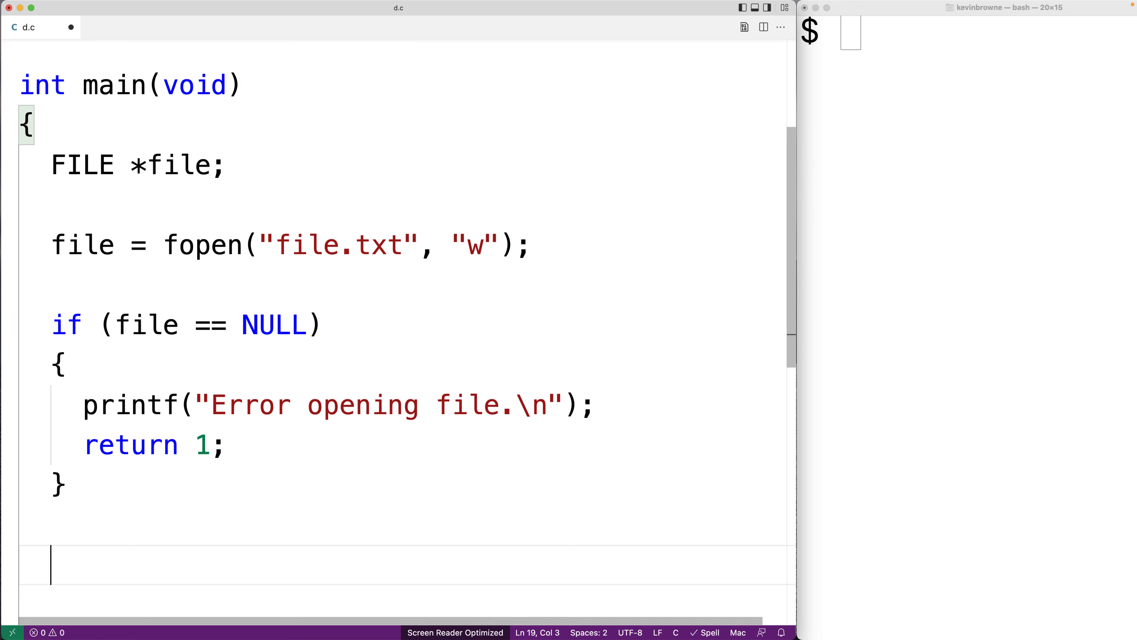
- Write fputs("abc\n", file); and then fclose(file); below it
type("fputs(")
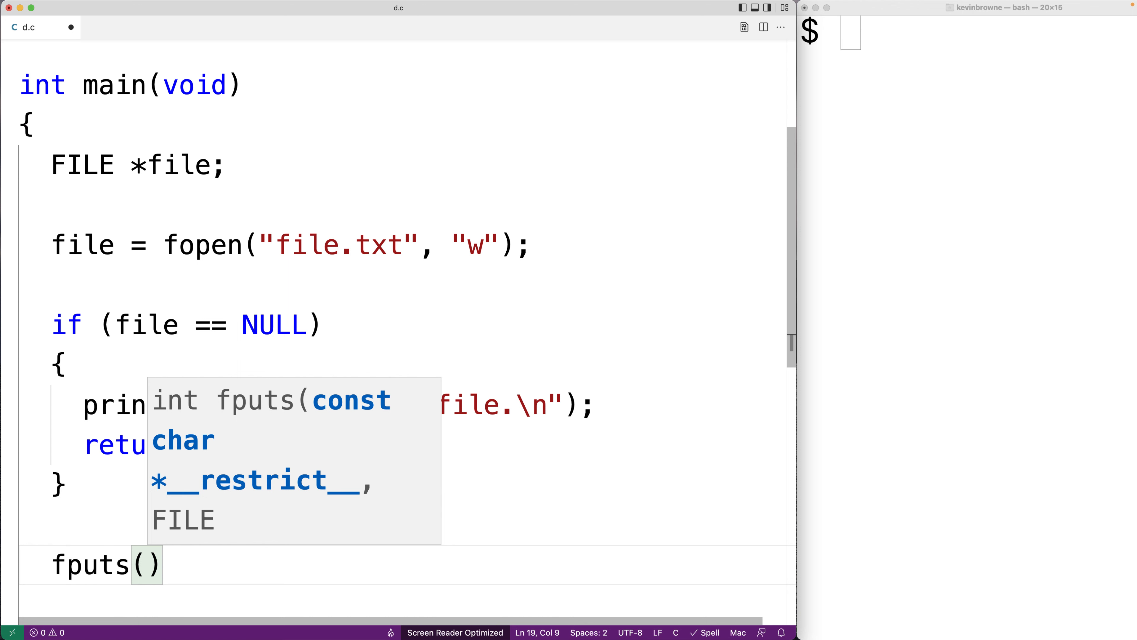
type("\"")
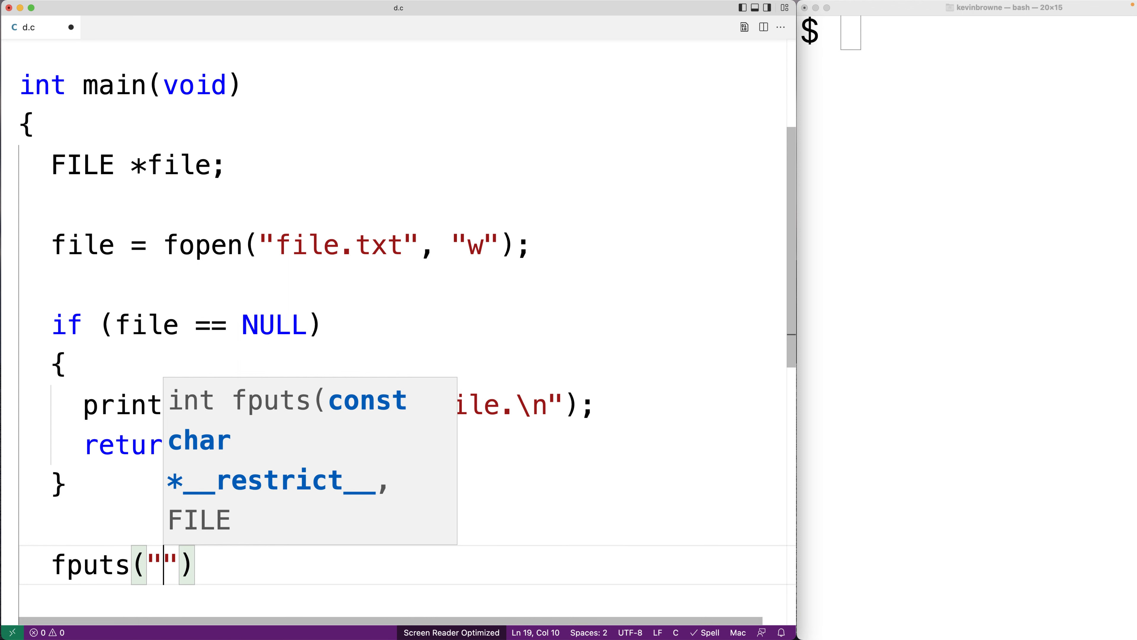
type("abc")
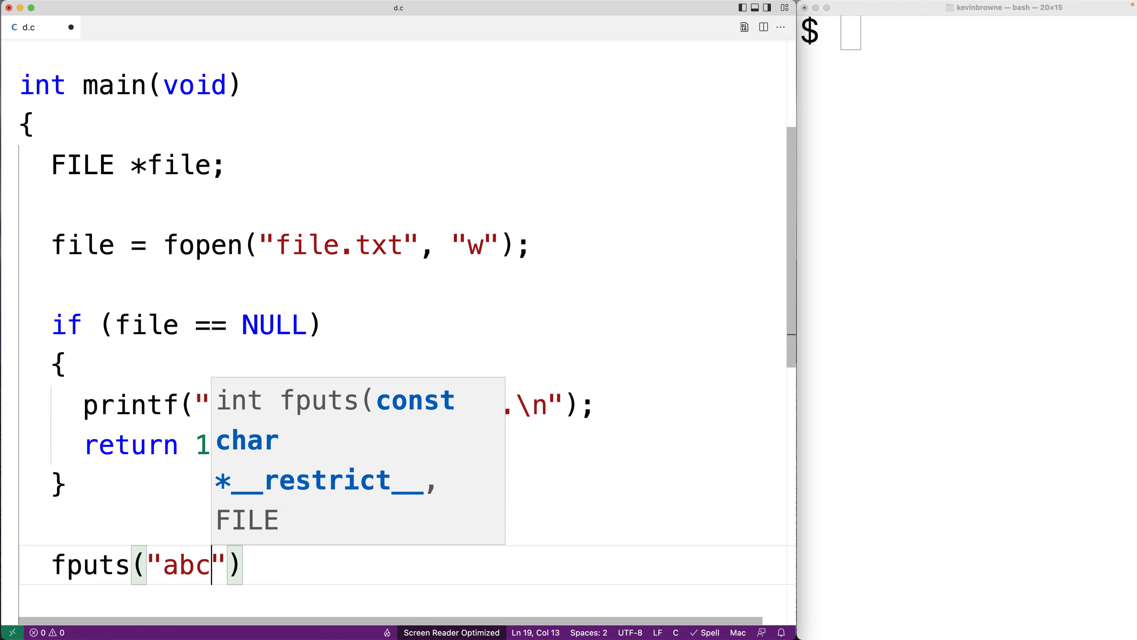
type("\\n")
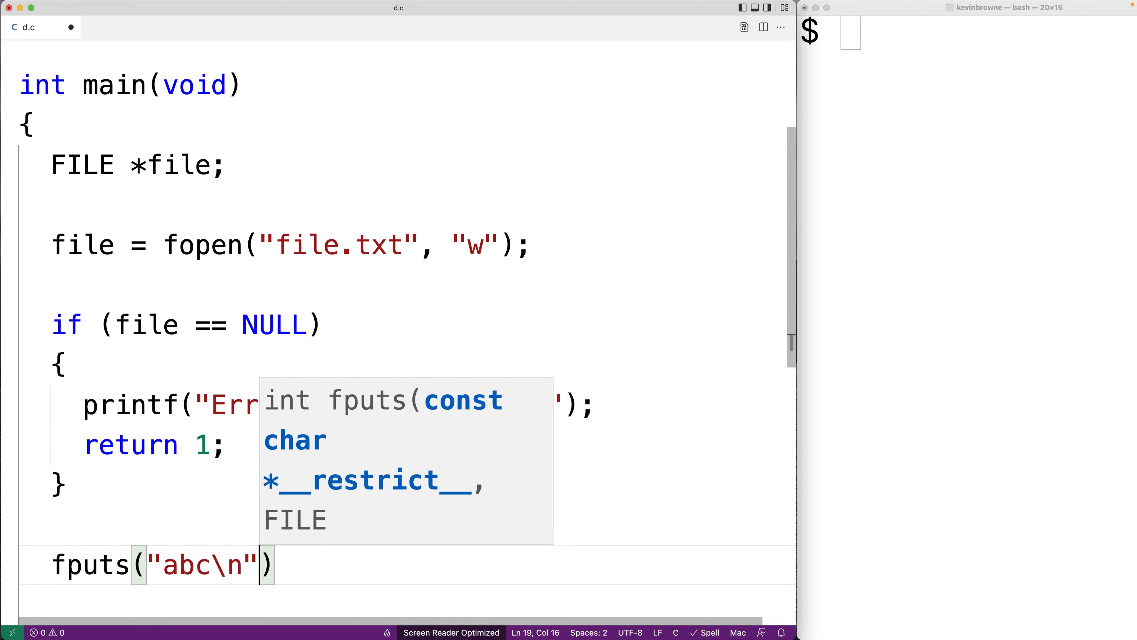
type(", file")
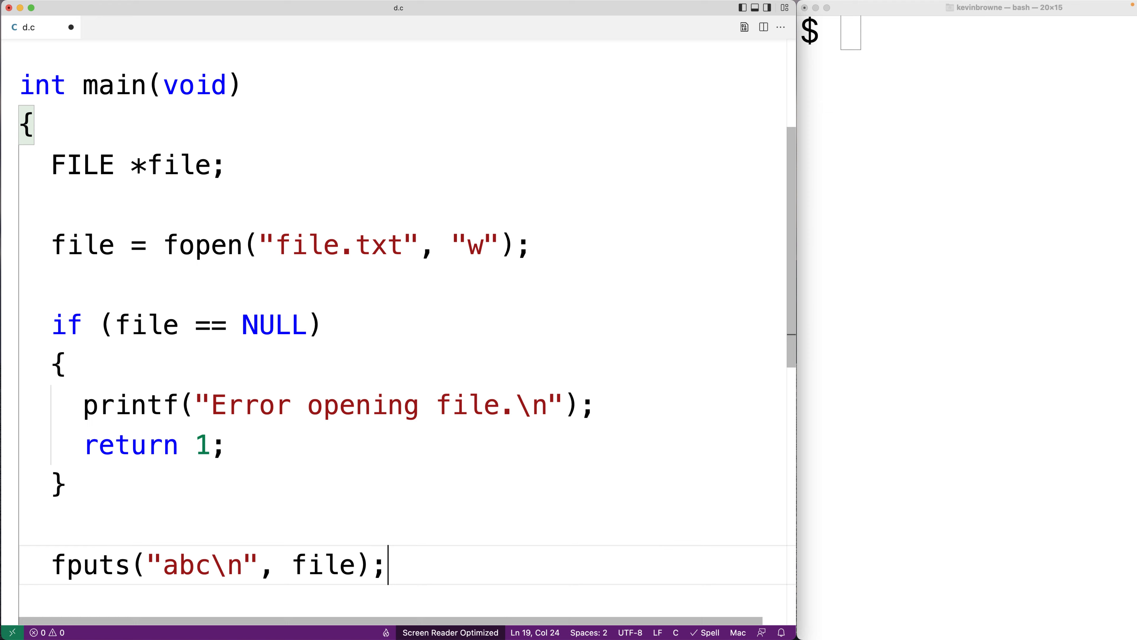
scroll("down", 3)
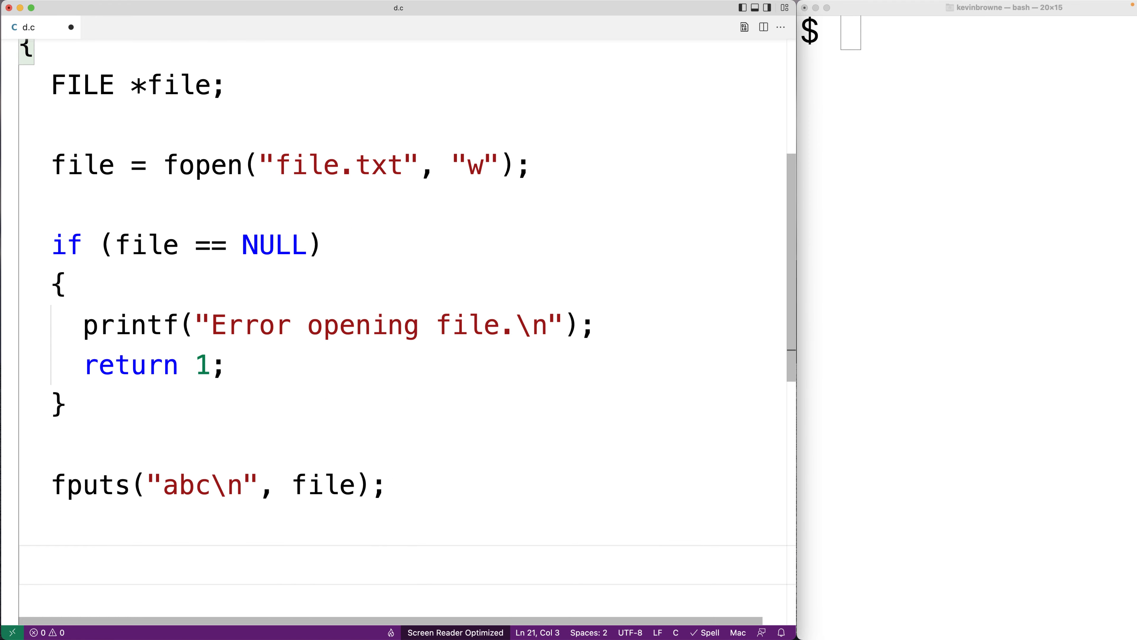
type("flcos")
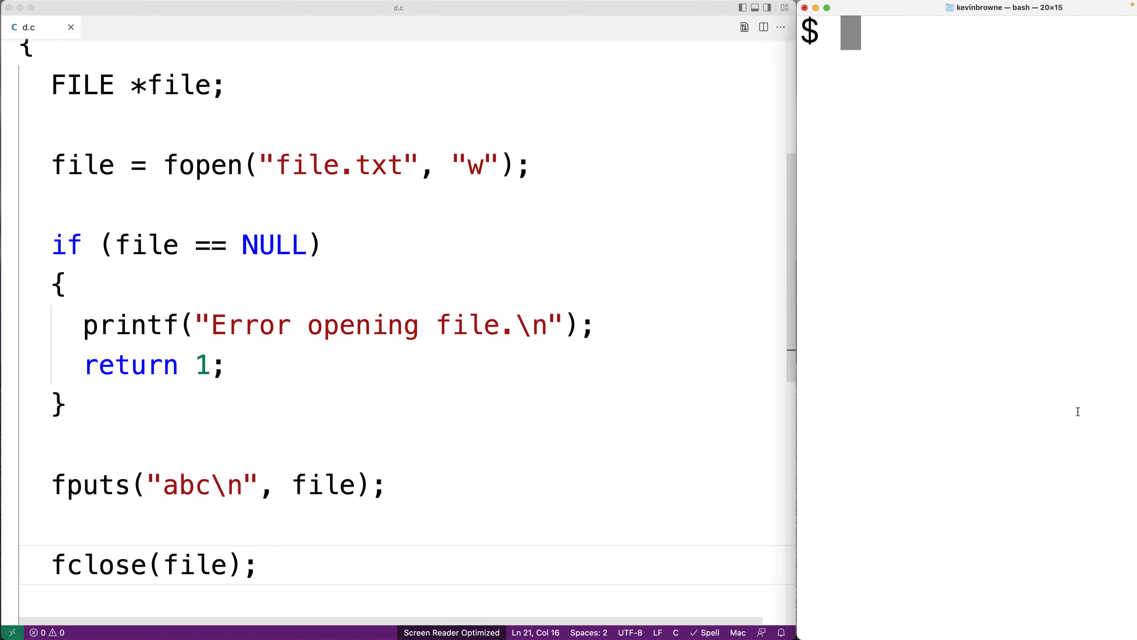
- Compile with gcc -o d d.c, run ./d and cat file.txt showing abc
type("gcc -o d .")
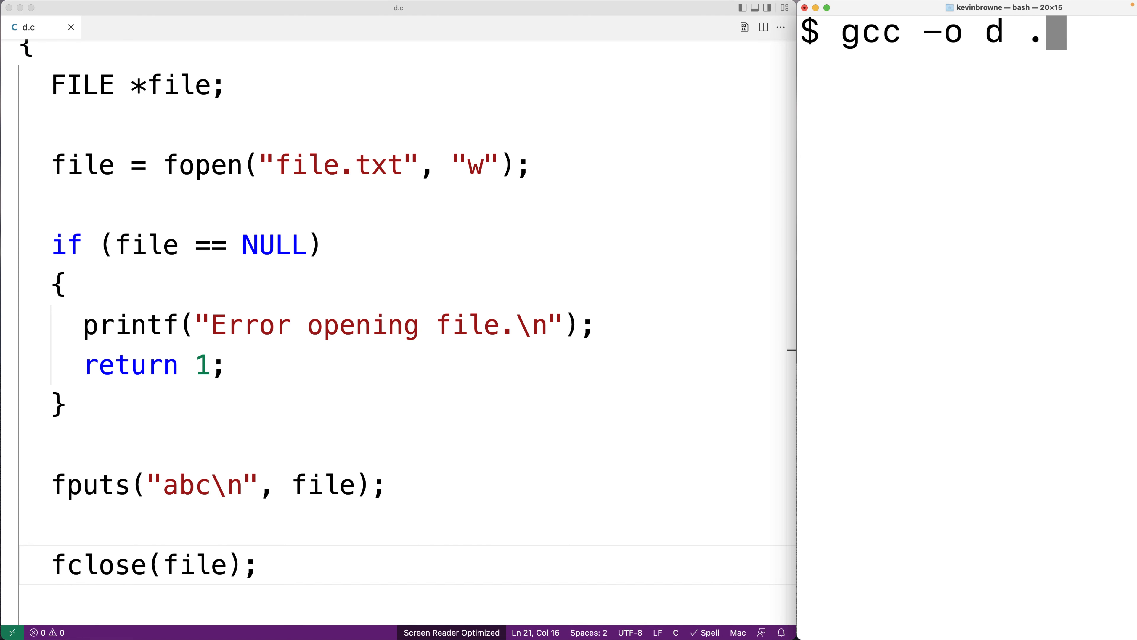
key("Return")
type("ca")
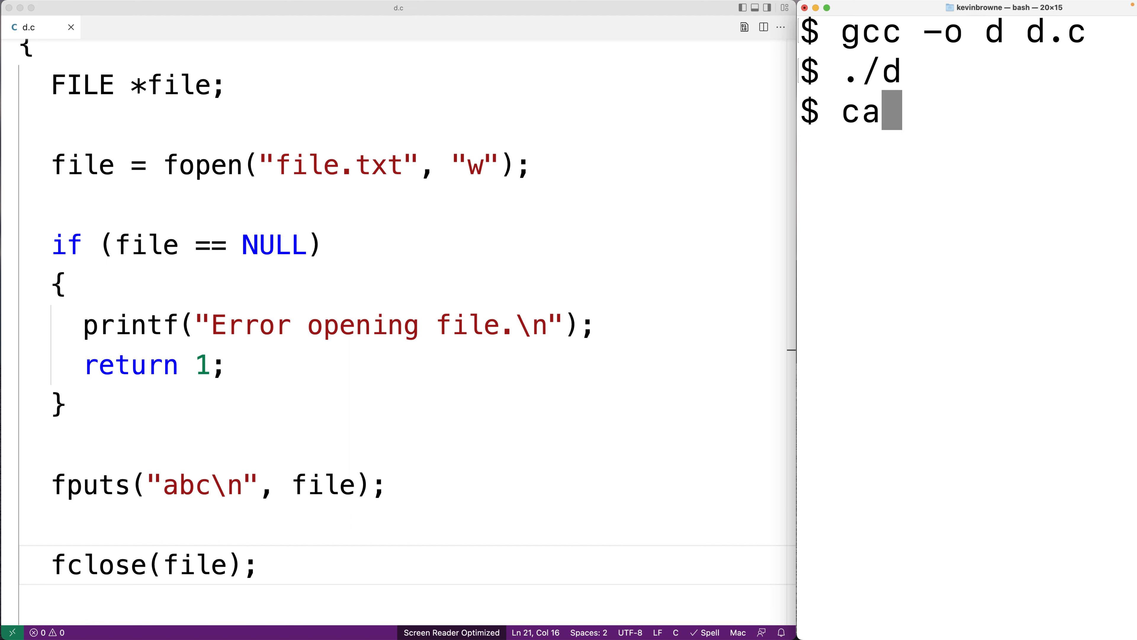
key("Return")
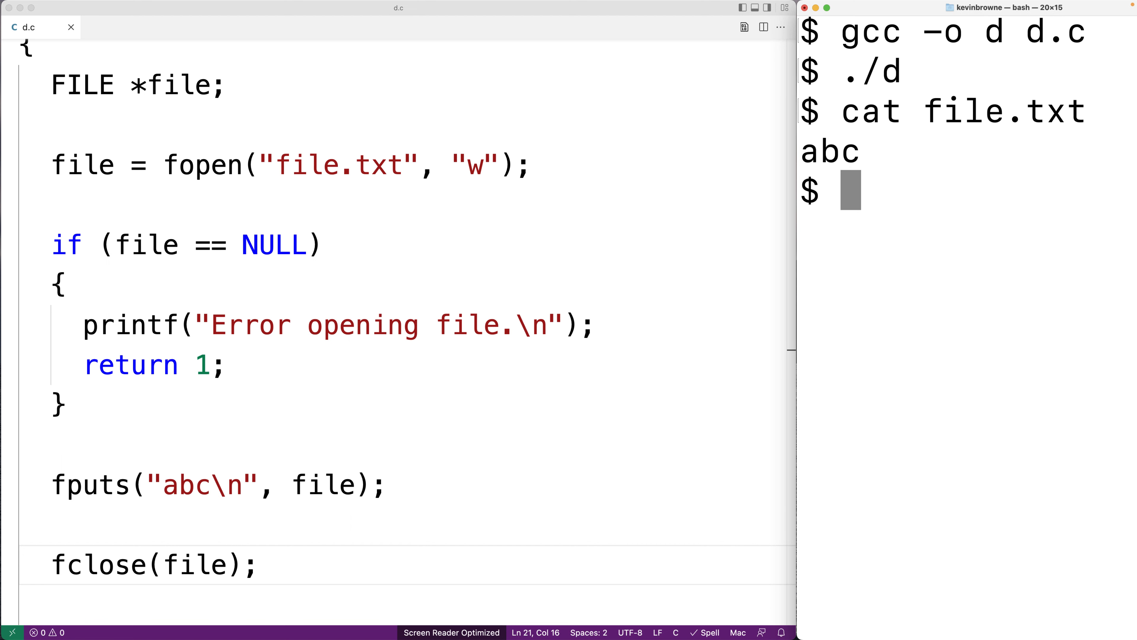
mouse_move(1031, 178)
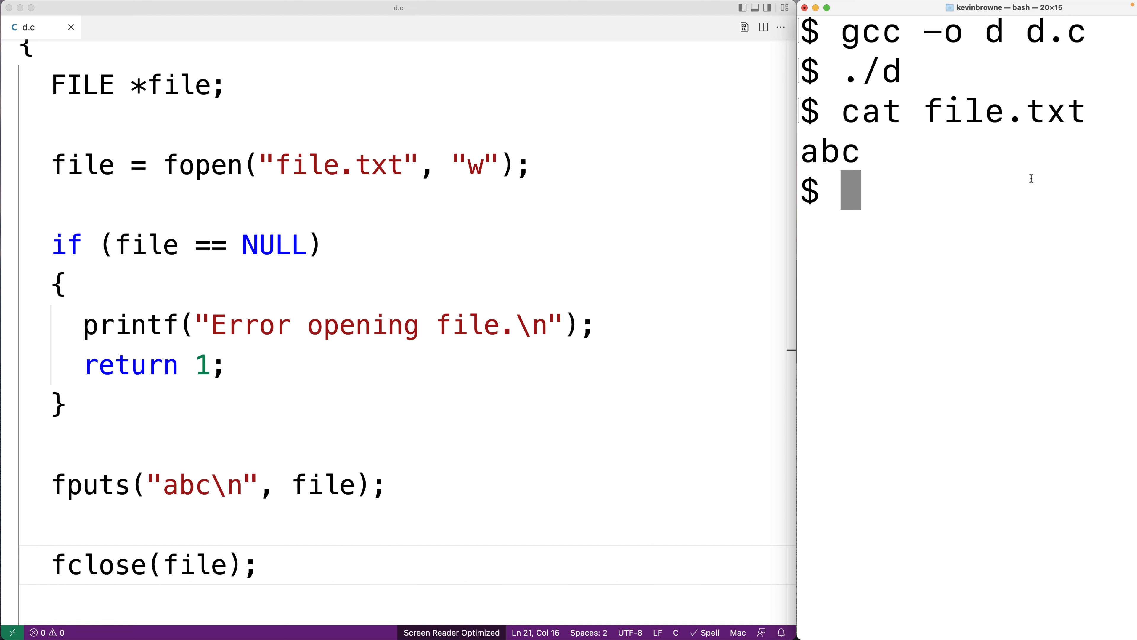
double_click(829, 151)
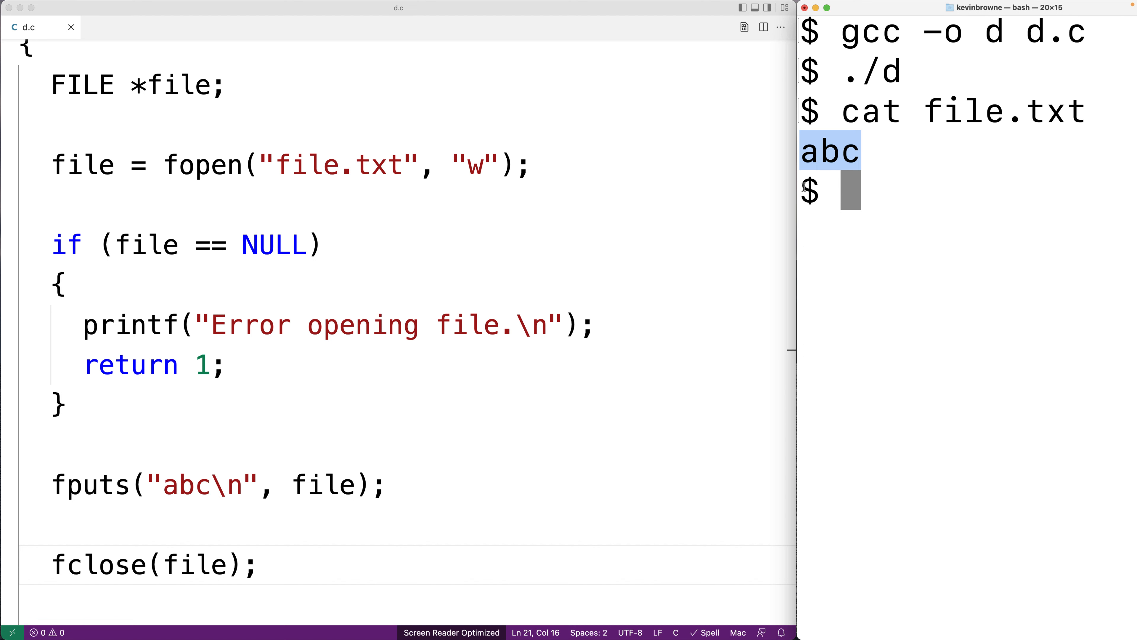
- Return to the editor with the cursor after abc in the fputs string
left_click(213, 484)
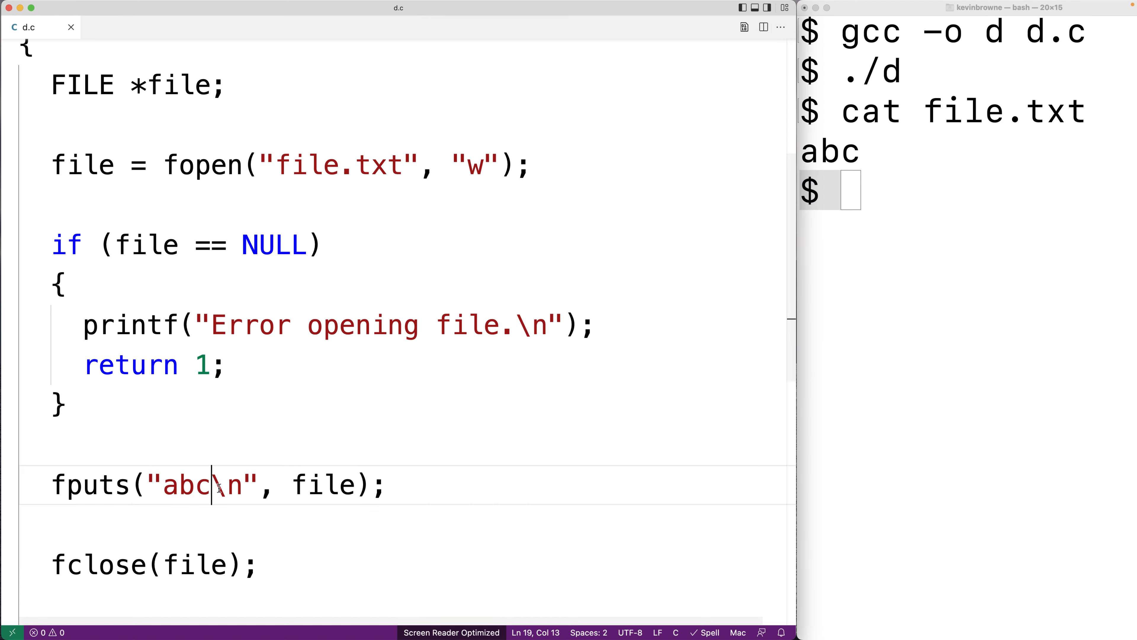
left_click(432, 485)
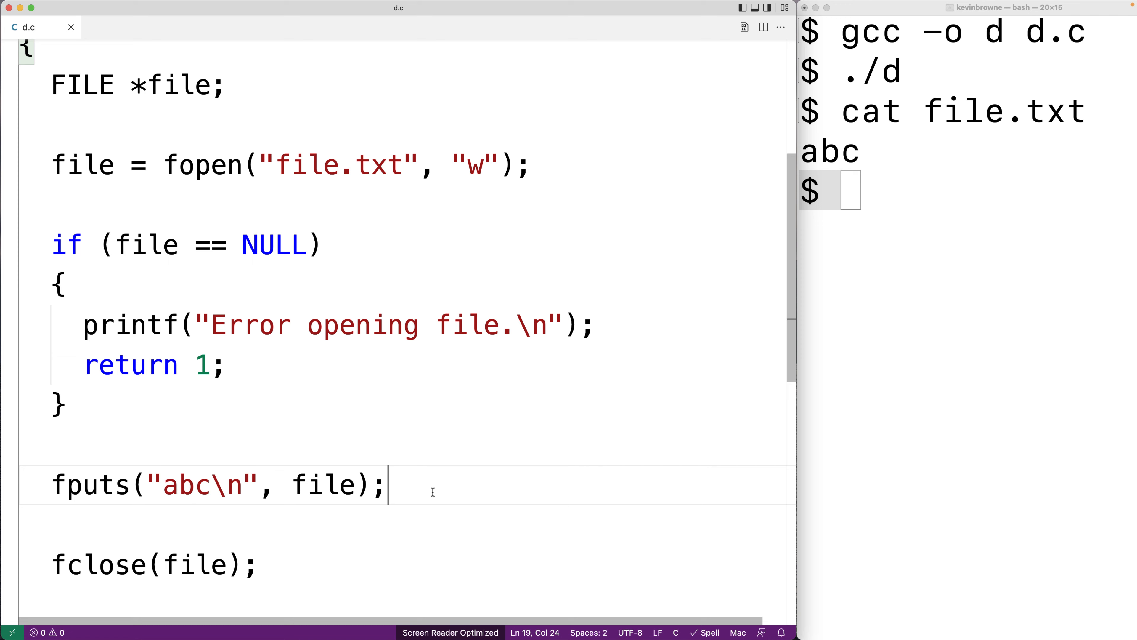
- Add fputs("123", file); and fputs("456\n", file); and enter gcc -o d d.c in the terminal
type("fputs(\"123")
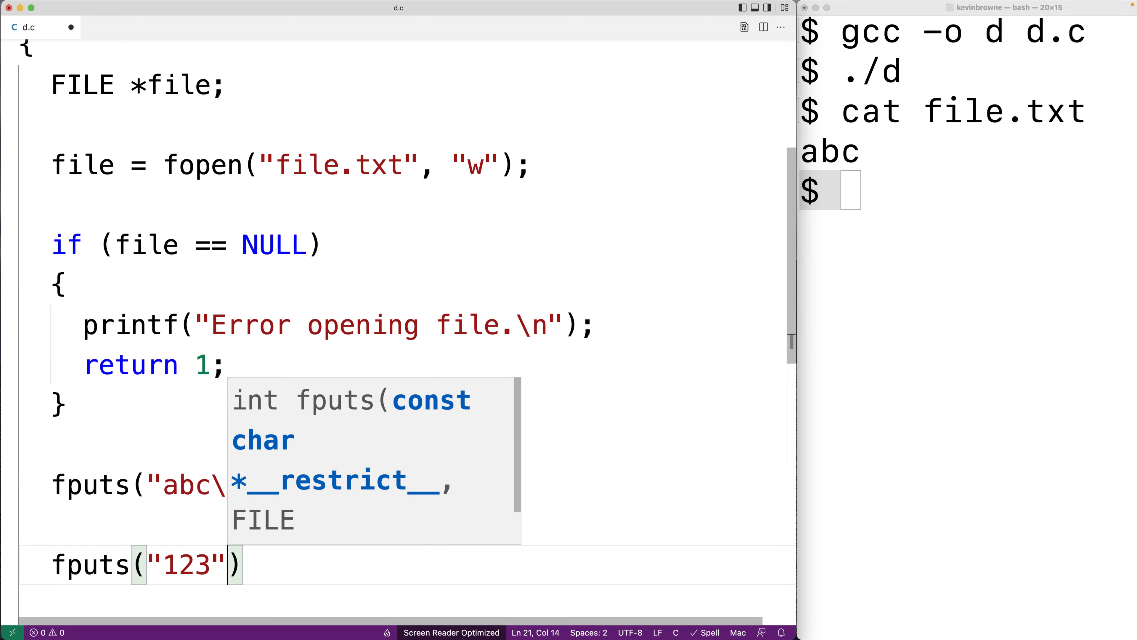
type(", file);")
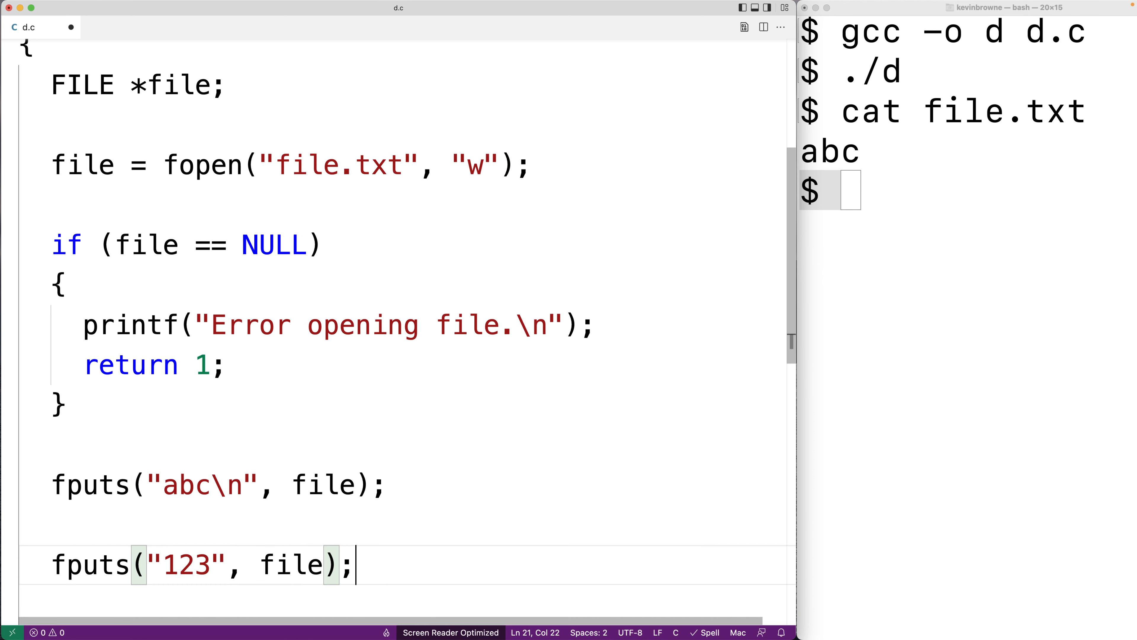
type("fputs(\"456\\")
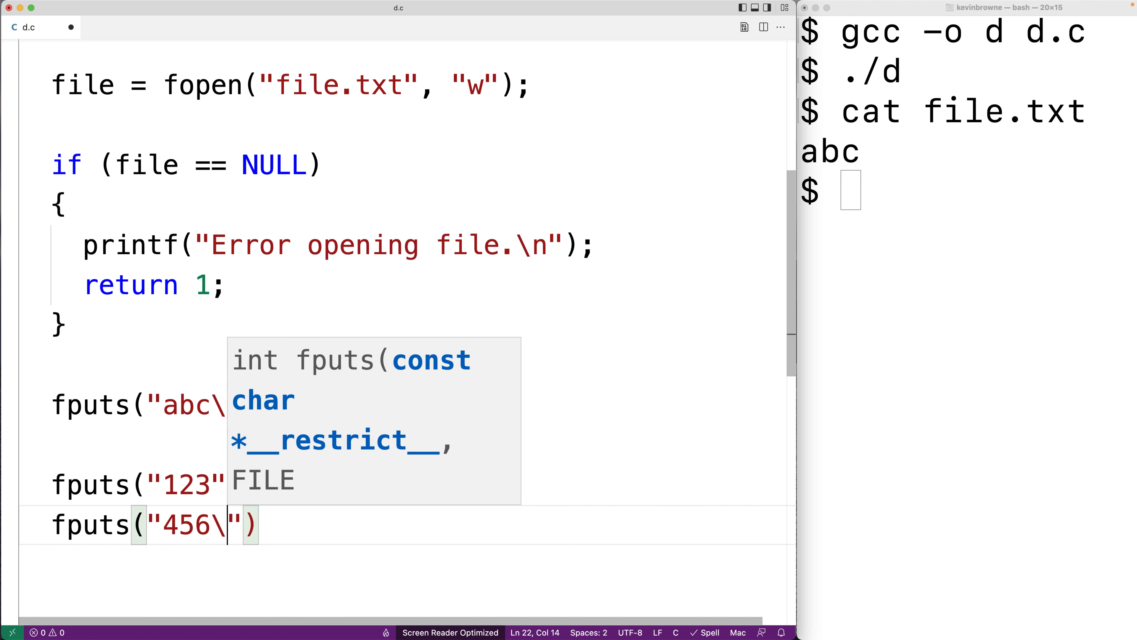
type(", file")
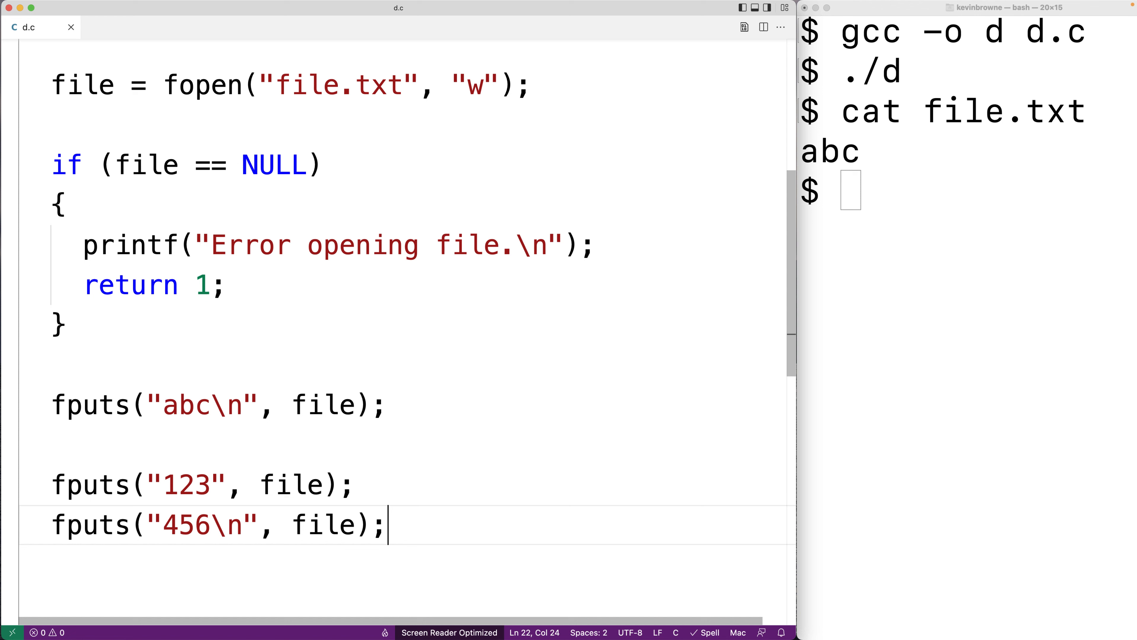
type("gcc -o d d.c")
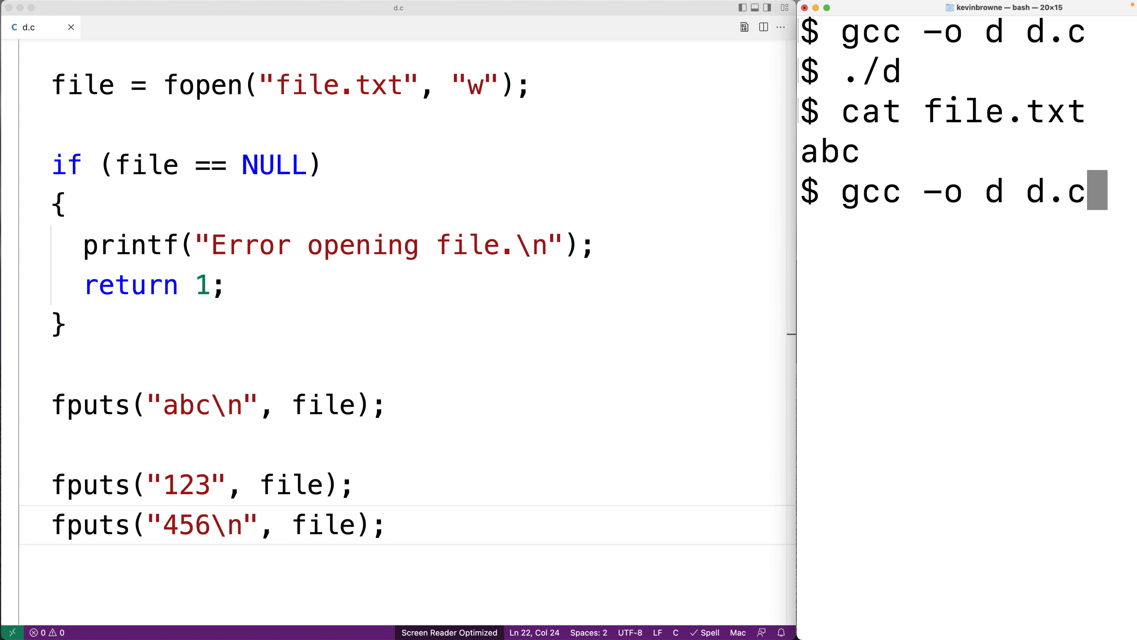
- Recompile and rerun so cat shows abc then 123456, and highlight the fputs calls responsible
key("Return")
type("cat file.txt")
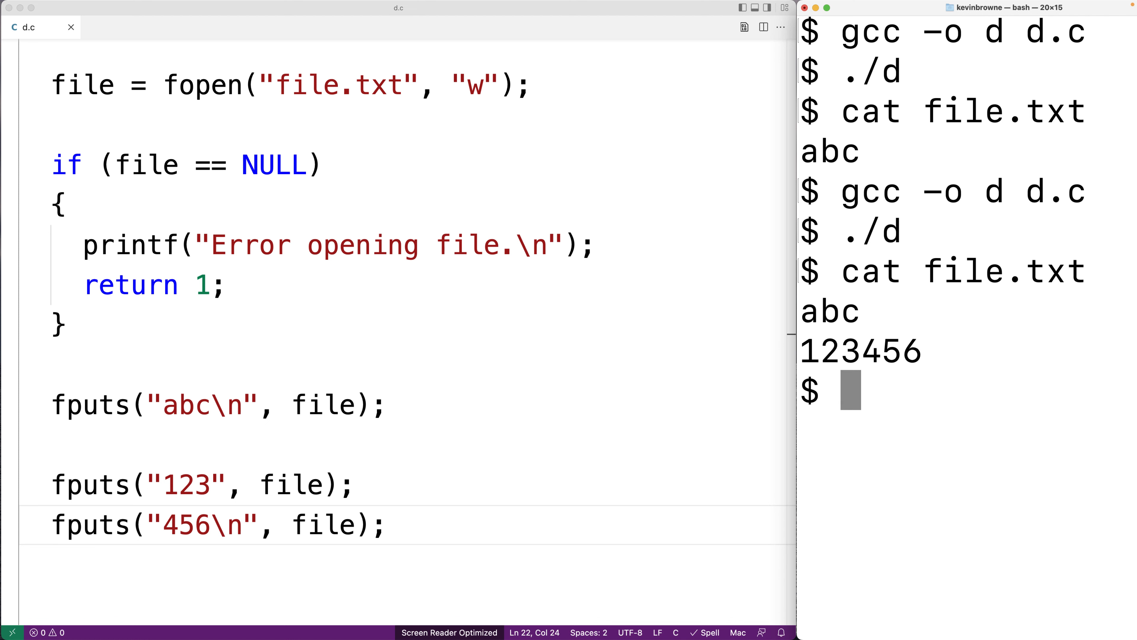
mouse_move(812, 339)
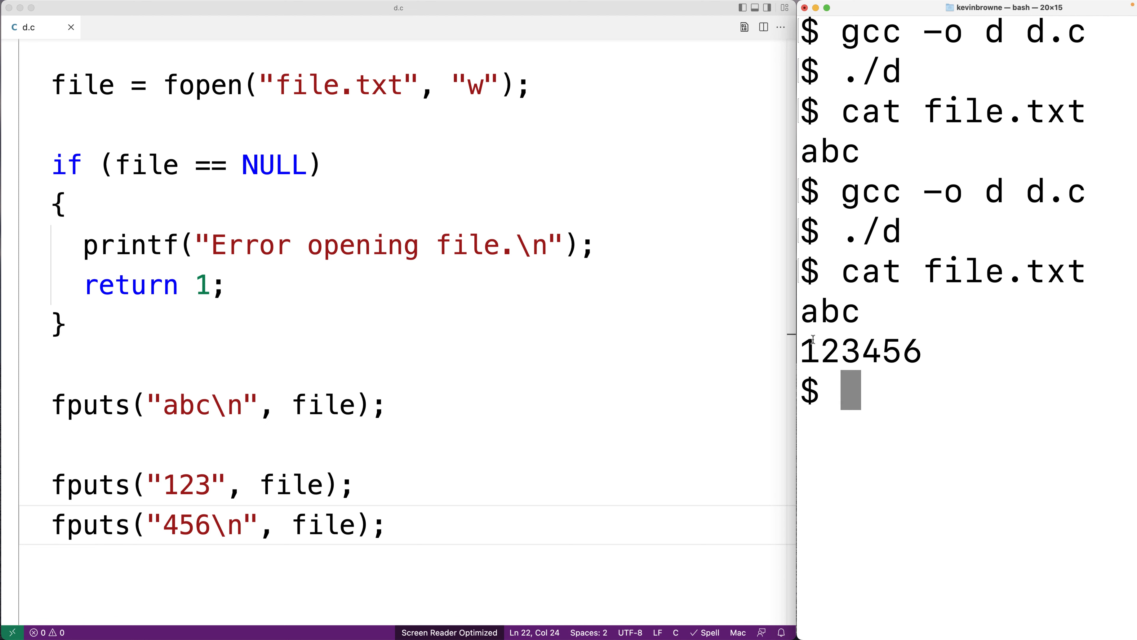
double_click(829, 352)
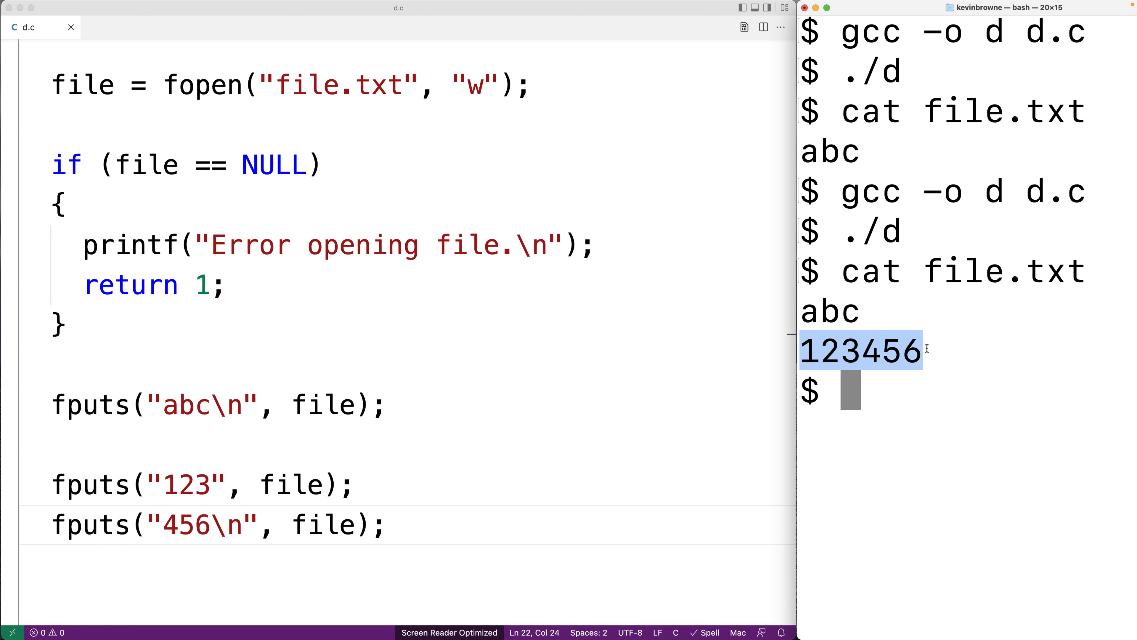
double_click(90, 484)
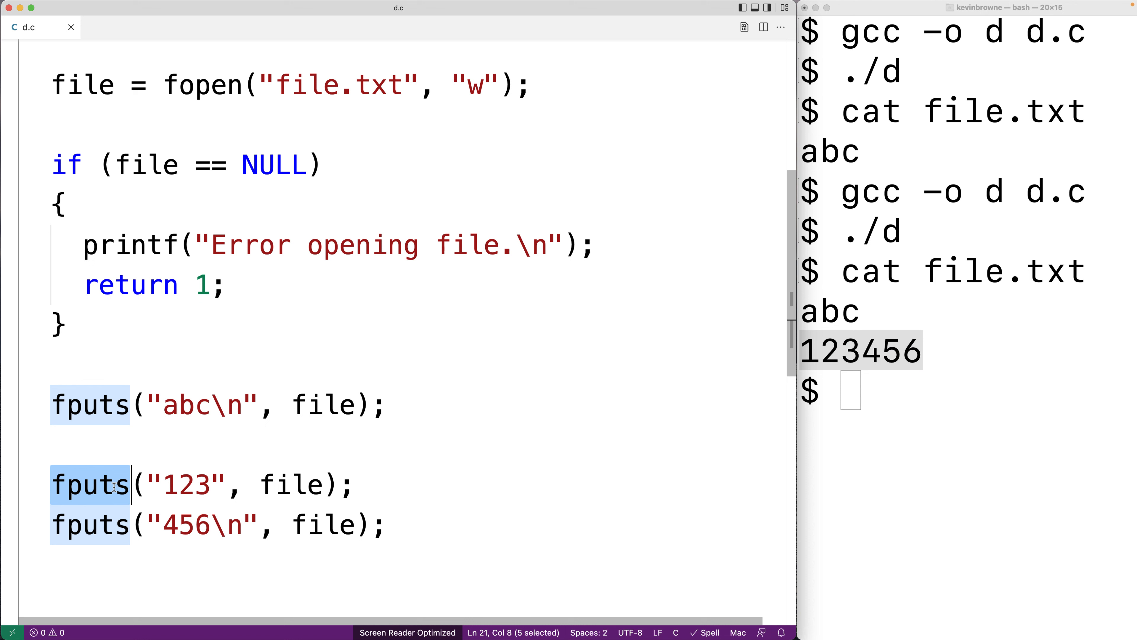
left_click(148, 484)
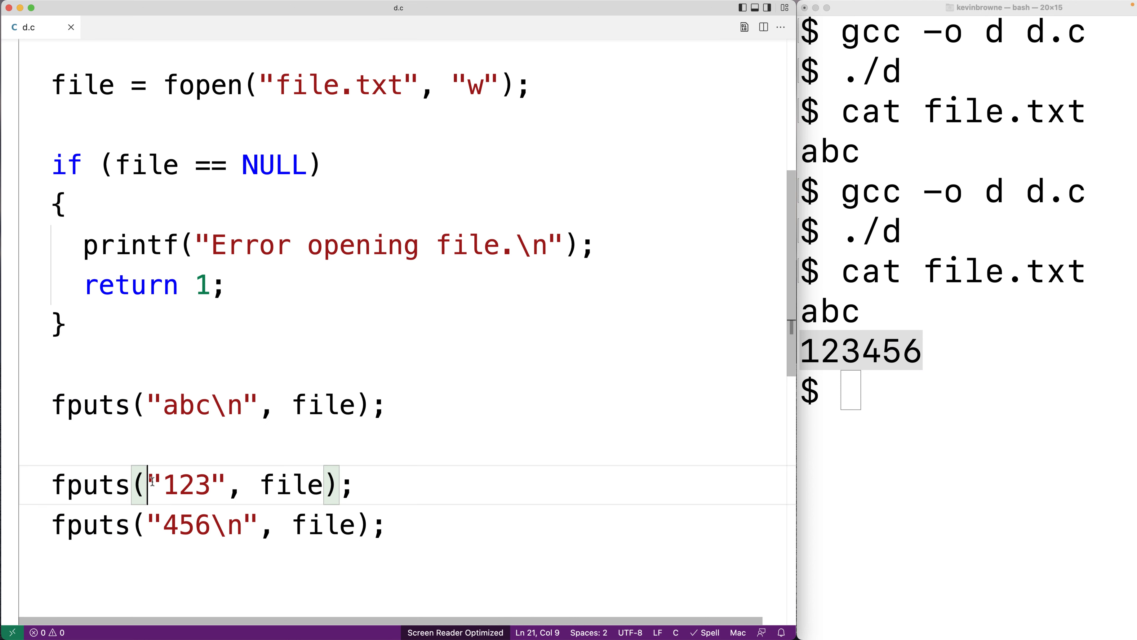
double_click(186, 484)
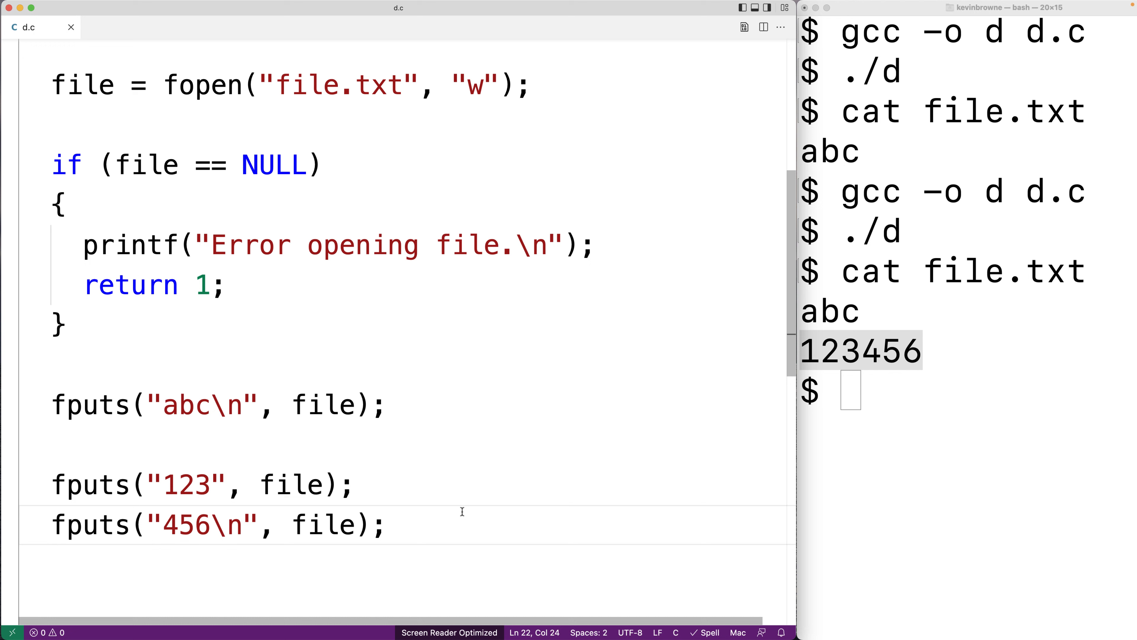
- Declare char string[] = "test string\n"; and write it with fputs(string, file);
type("char")
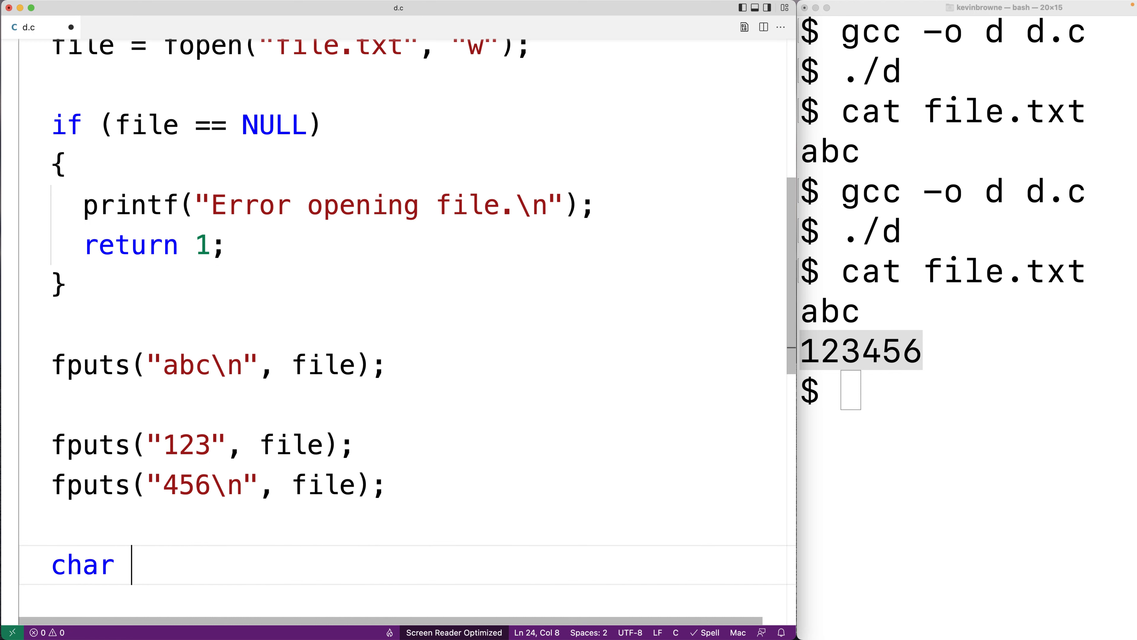
type("string[]")
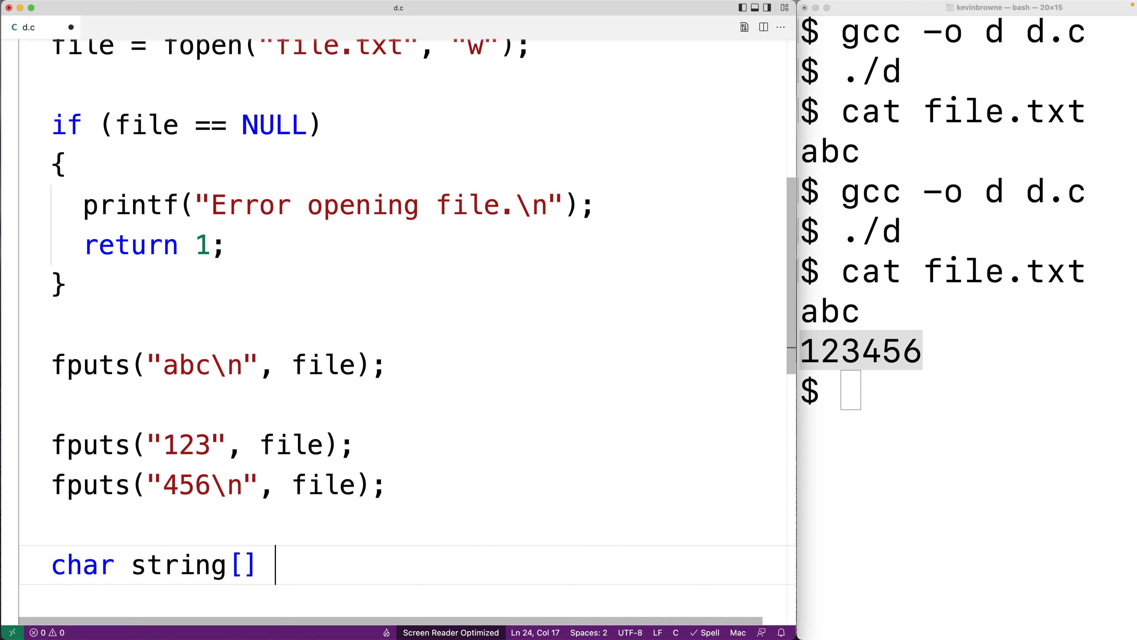
type("= \"test string\"")
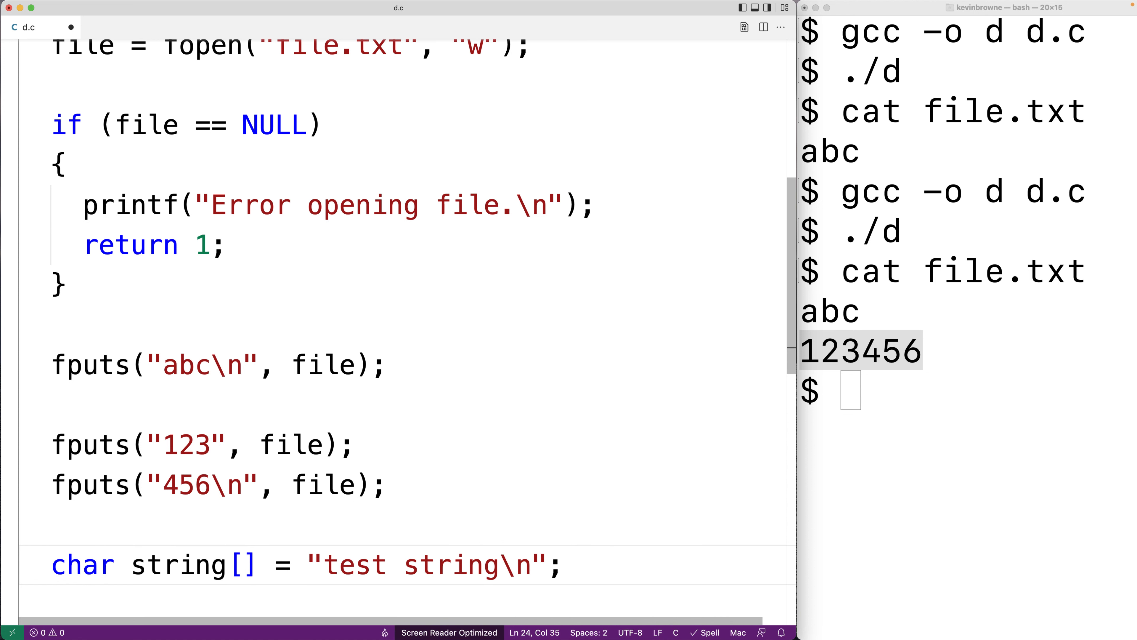
type("fputs(")
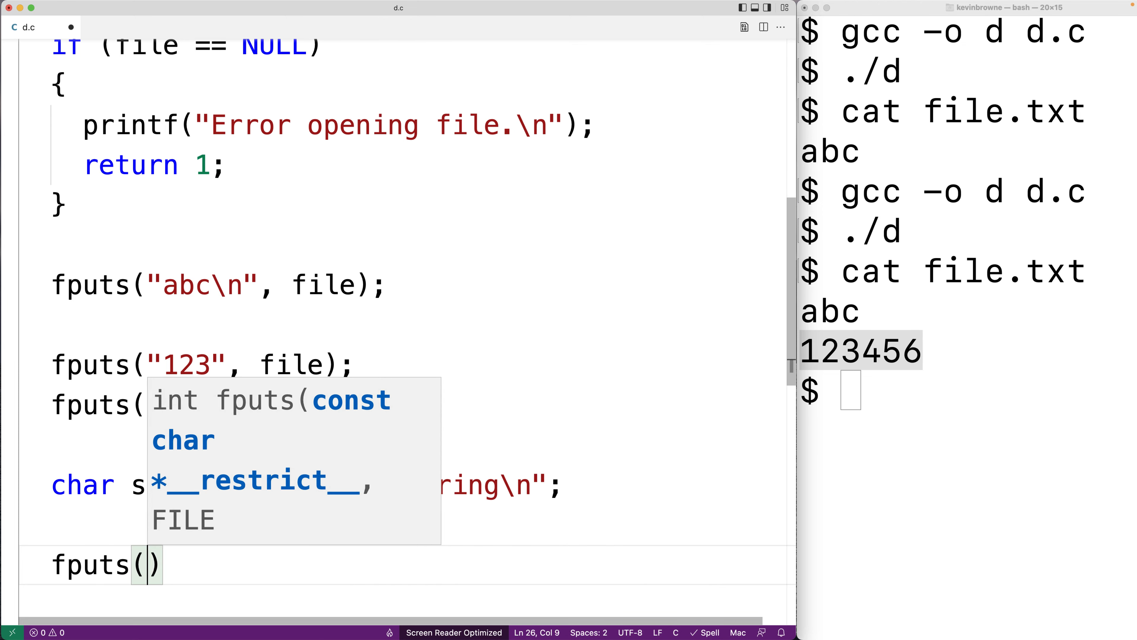
type("string, i")
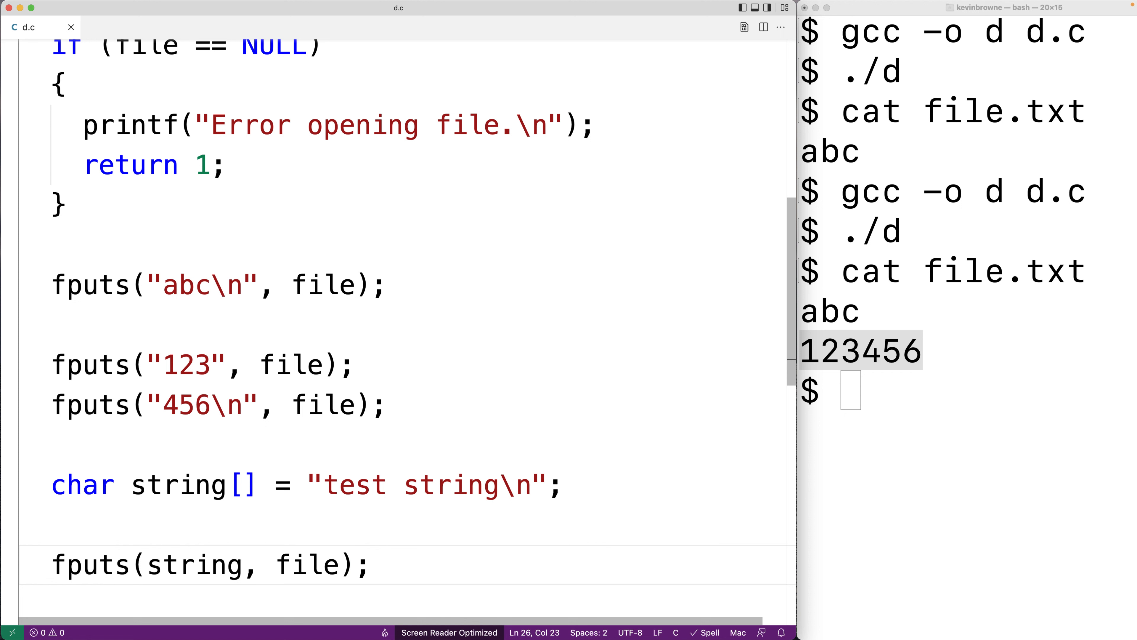
mouse_move(288, 498)
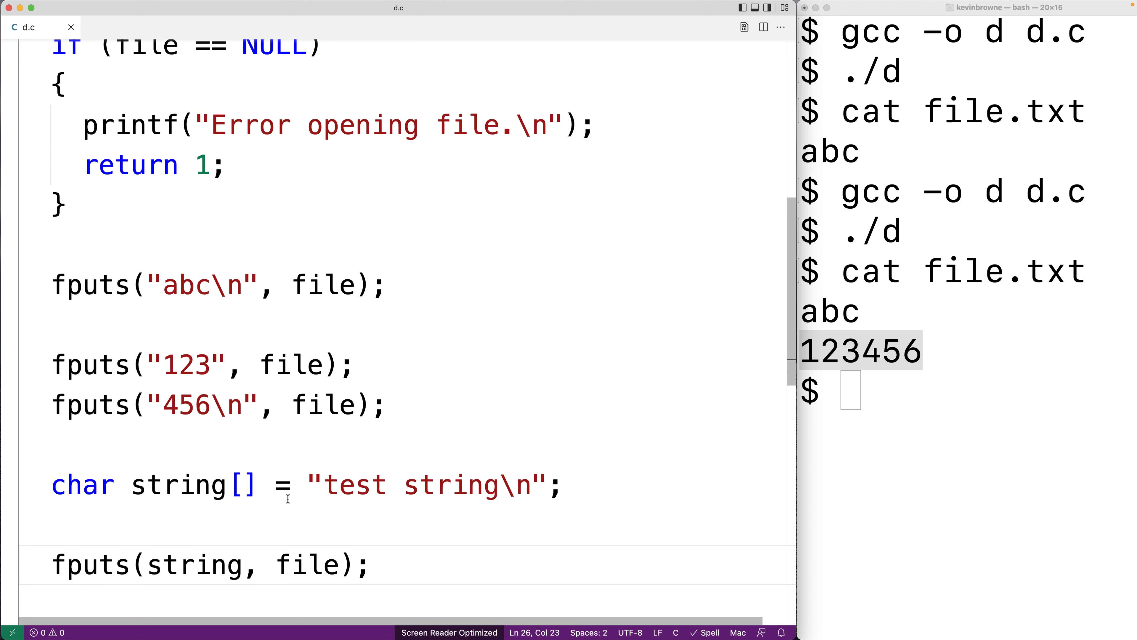
double_click(82, 484)
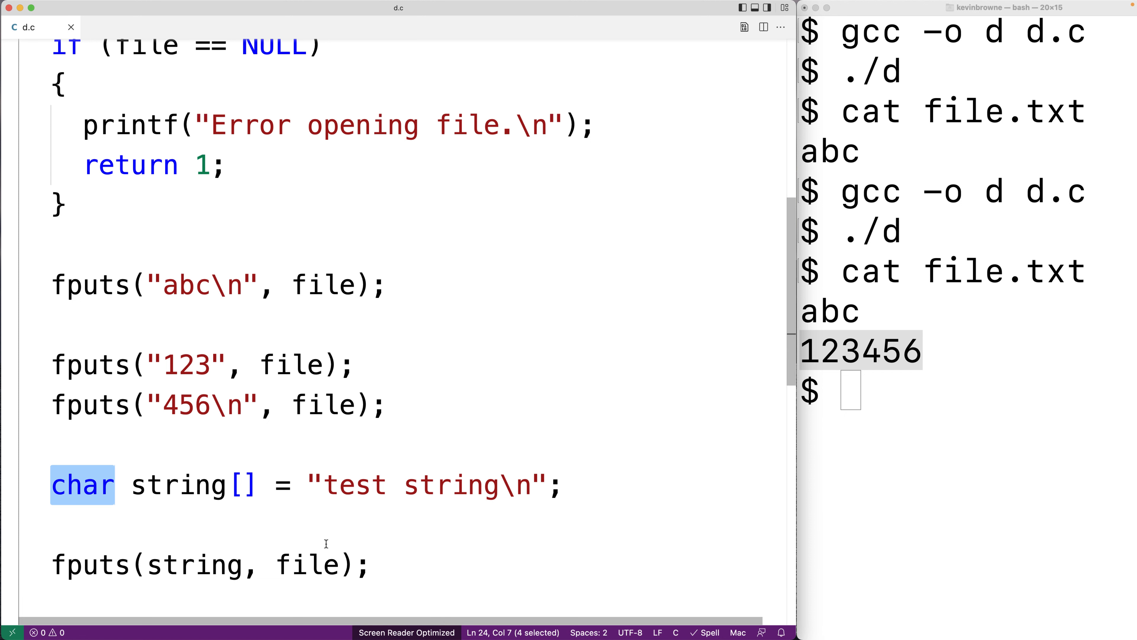
left_click(395, 565)
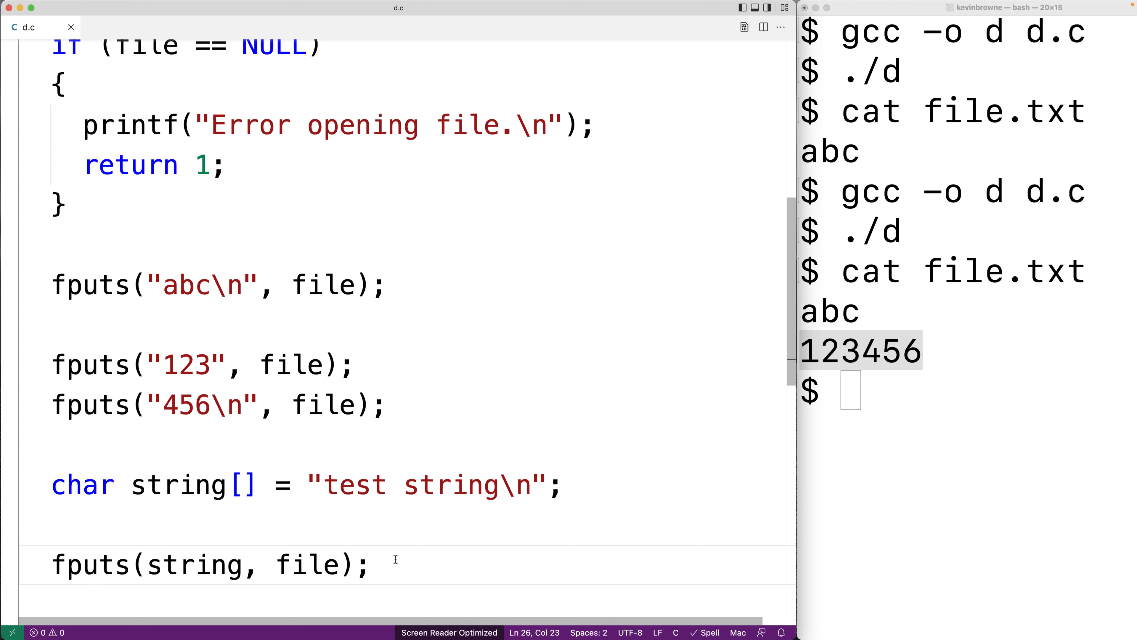
- Recompile with gcc -o d d.c, rerun ./d and cat file.txt ending with test string
type("gcc -o d d.c")
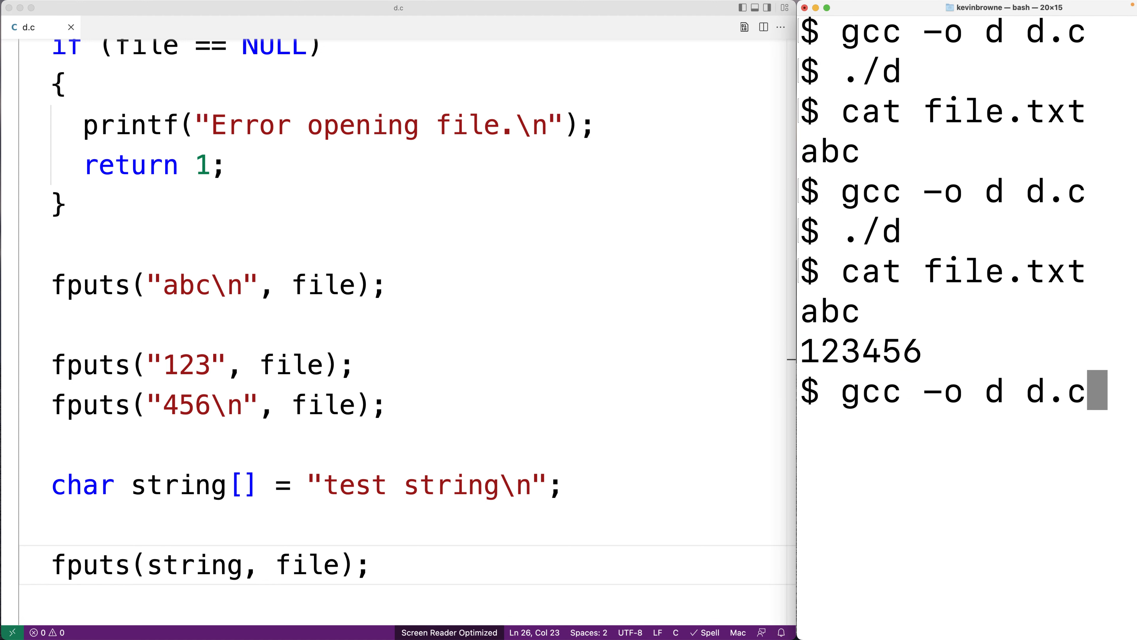
key("Return")
type("cat file.txt")
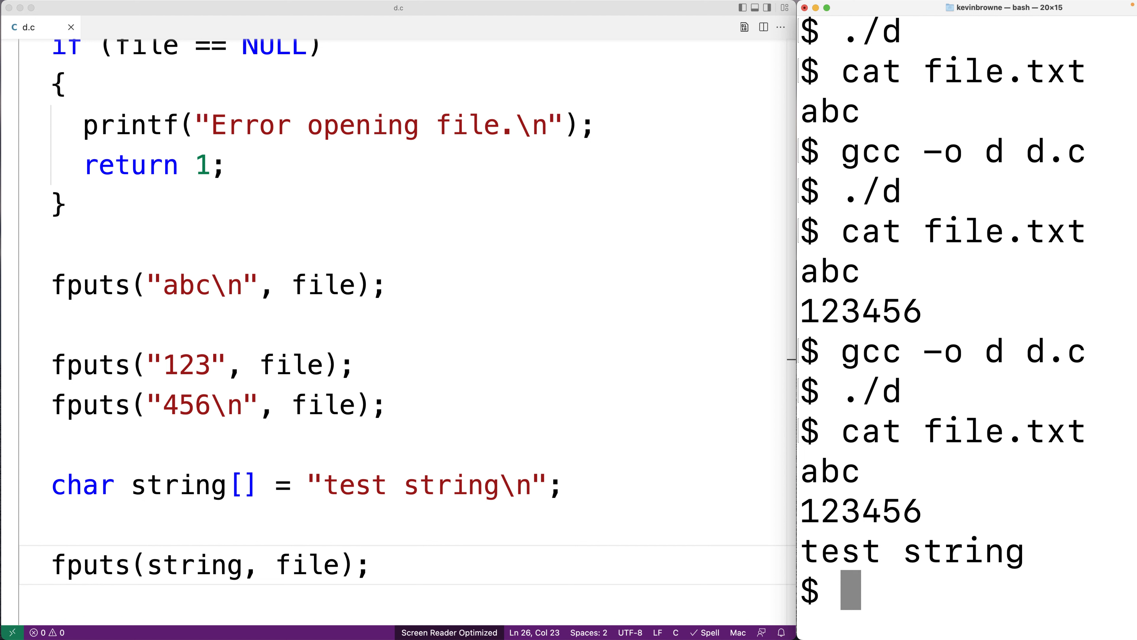
mouse_move(760, 488)
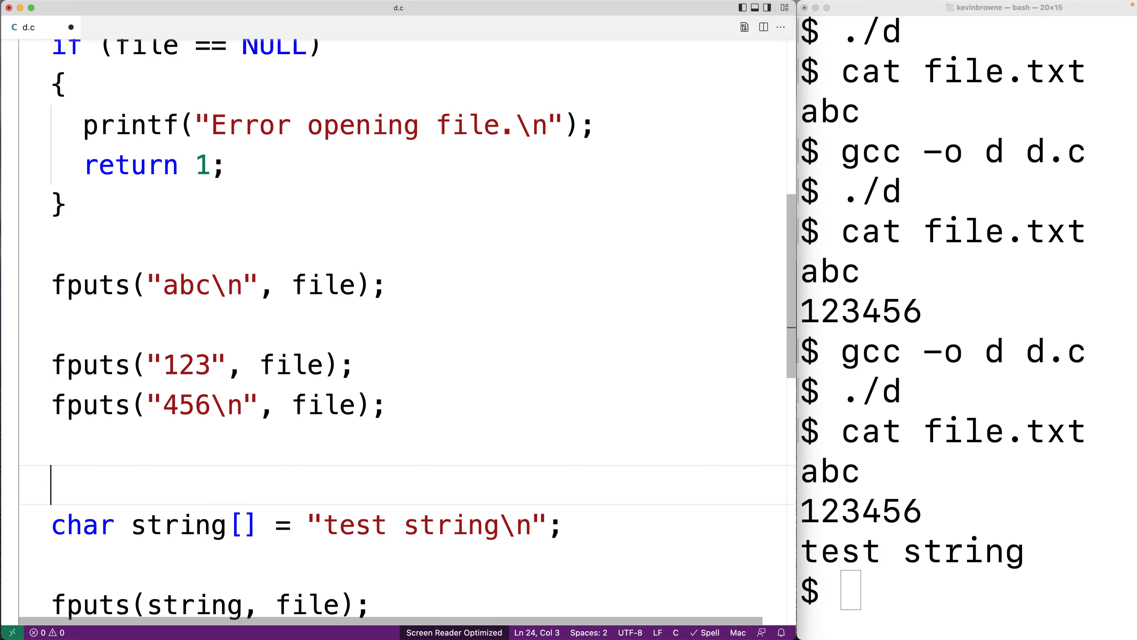
- Add a // comment marking the hidden \0 under the string's end, then go to the line after fputs(string, file);
type("//")
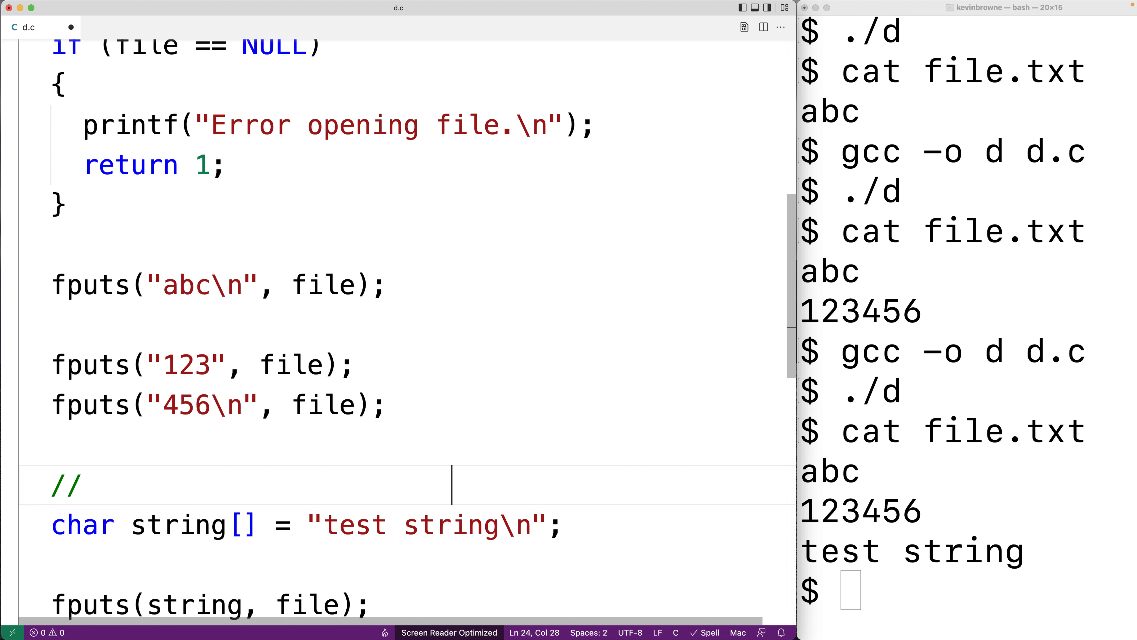
type("\\0")
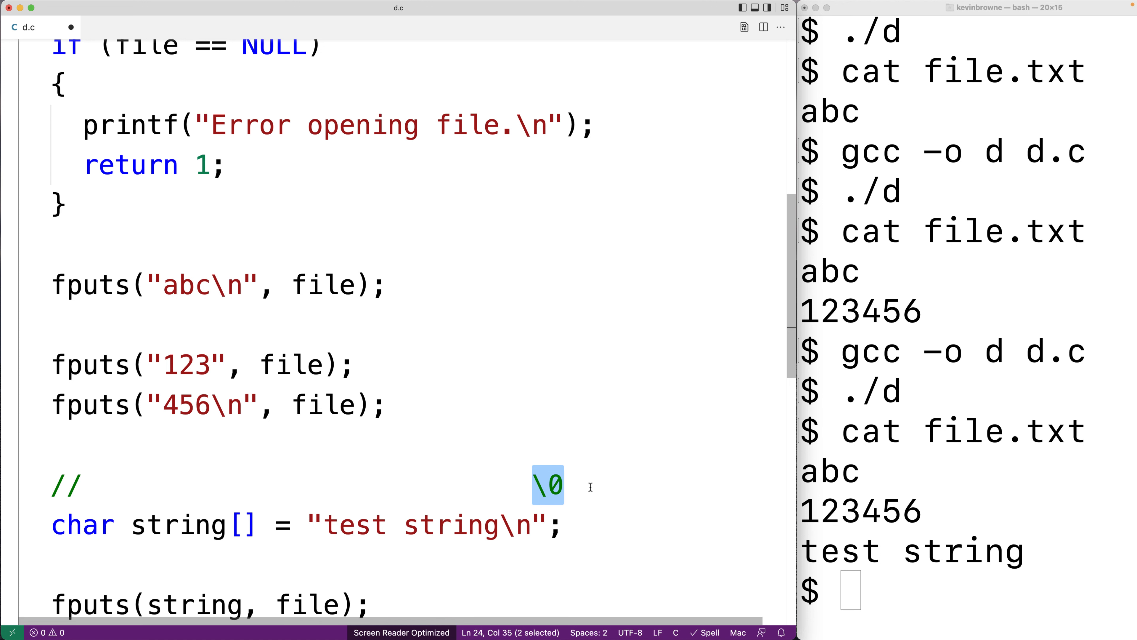
scroll("down", 3)
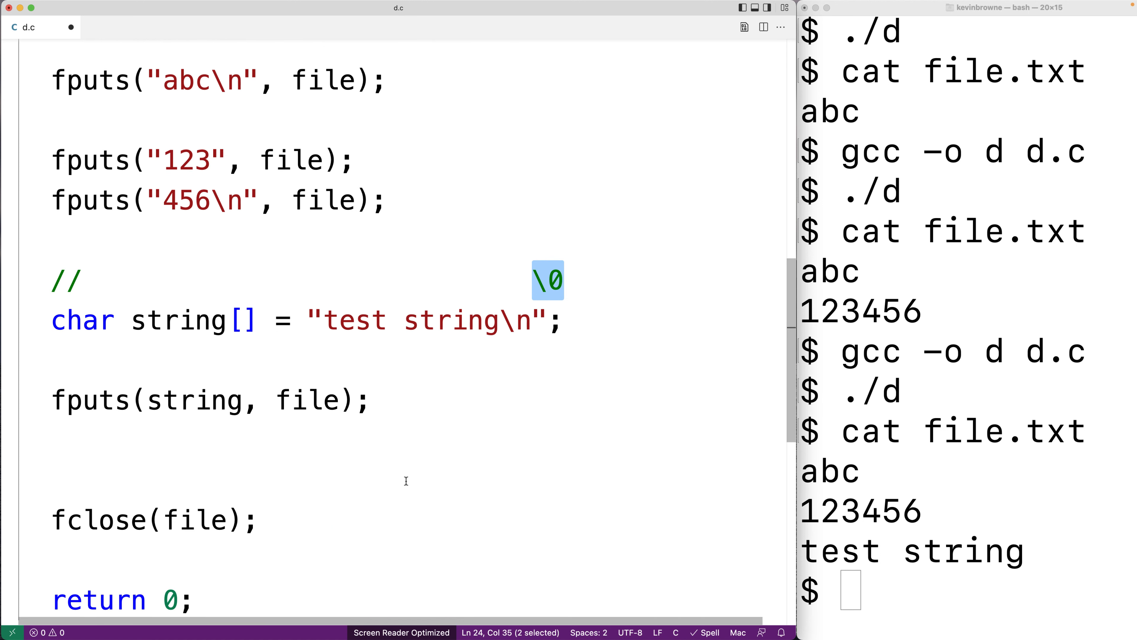
left_click(362, 436)
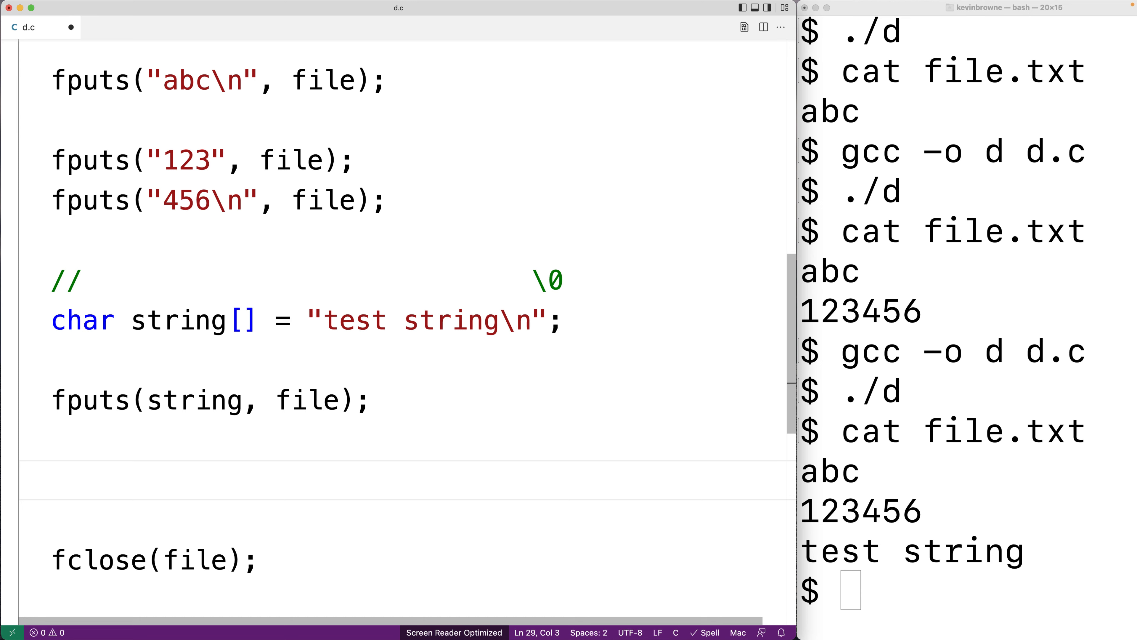
- Add fputs(string, stdout); and highlight stdout in the new call
type("fputs(")
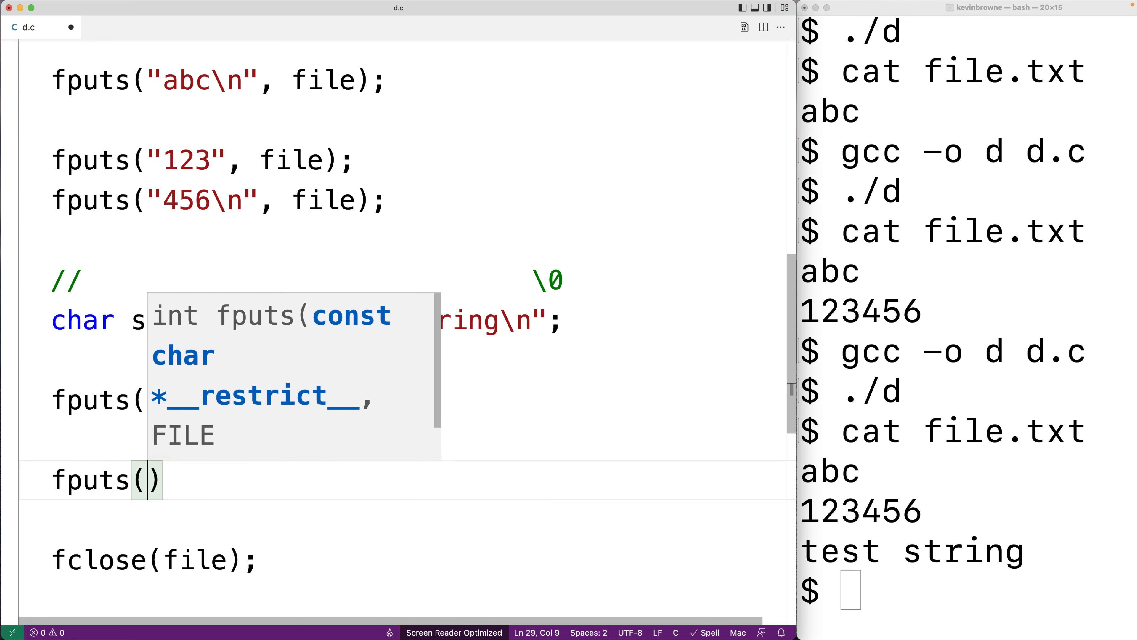
type("string, stdout")
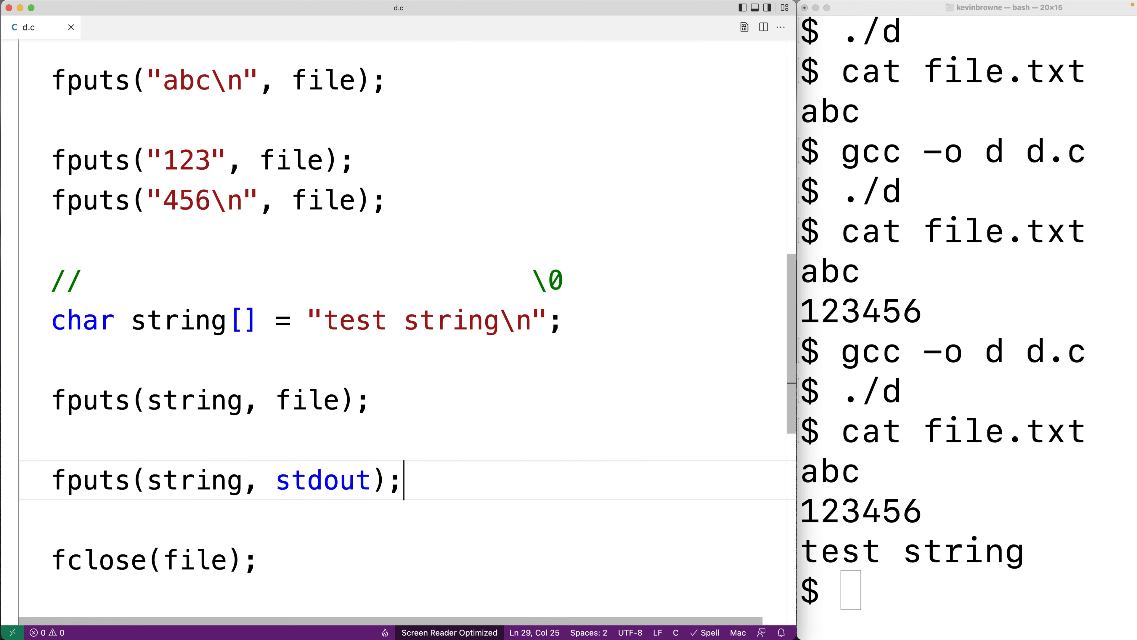
double_click(194, 479)
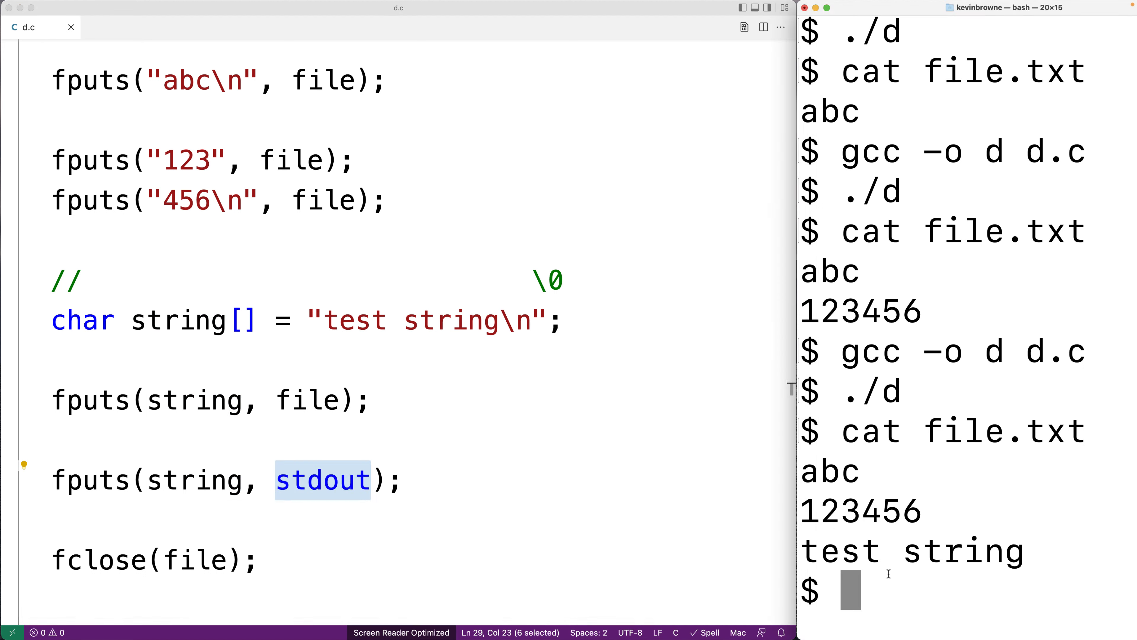
- Rebuild with gcc -o d d.c, run ./d printing test string, and cat file.txt
type("gcc -o d d.c")
type("./d")
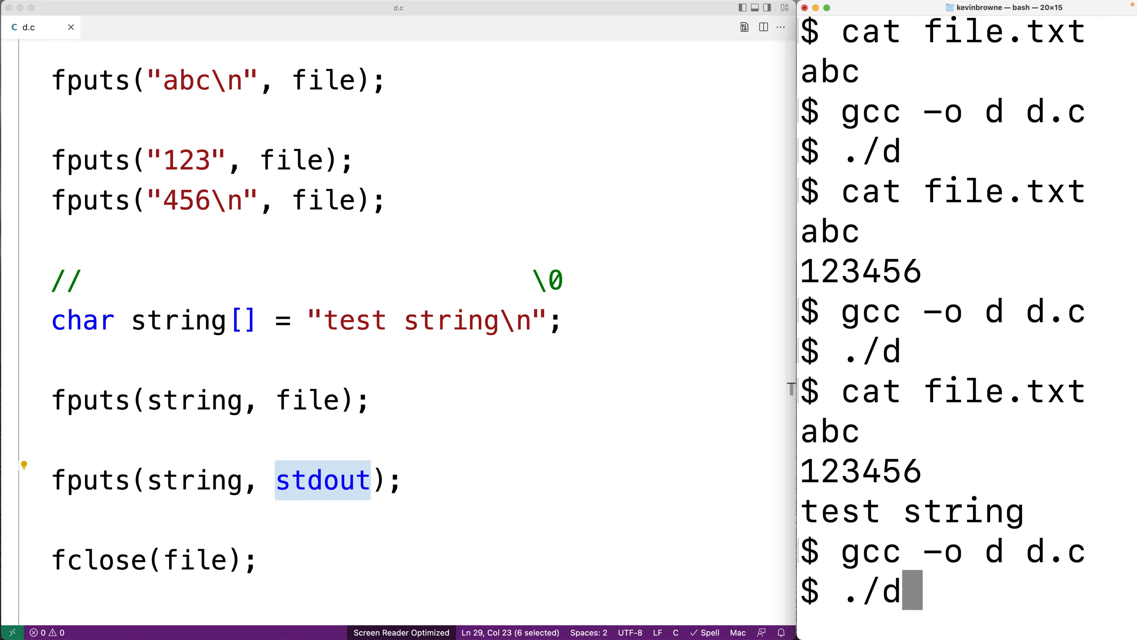
key("Return")
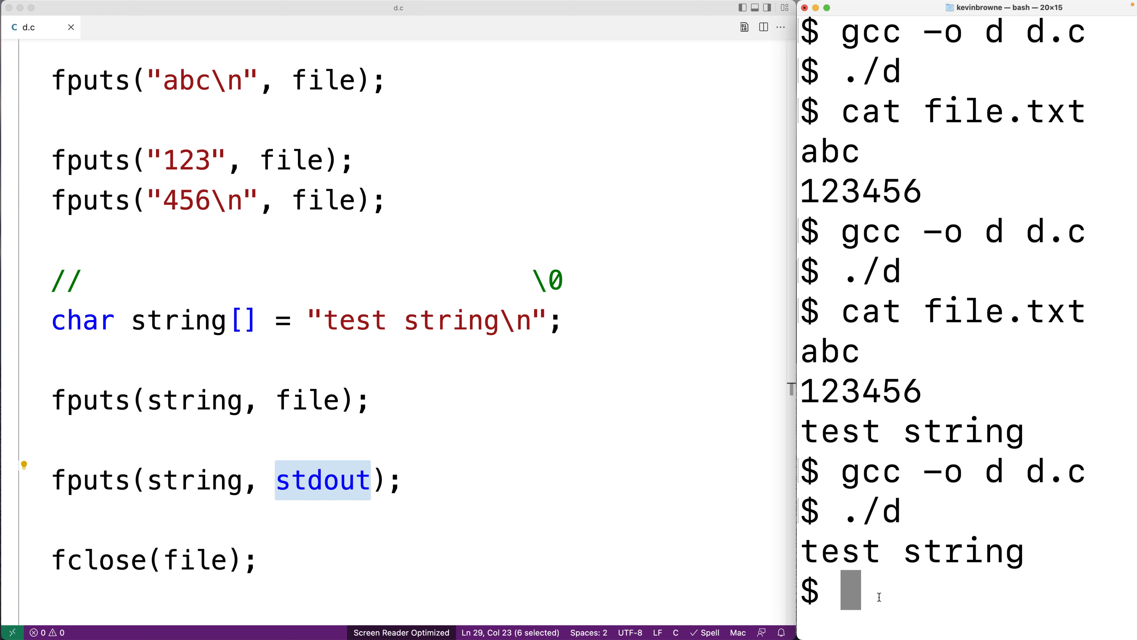
type("cat file.txt")
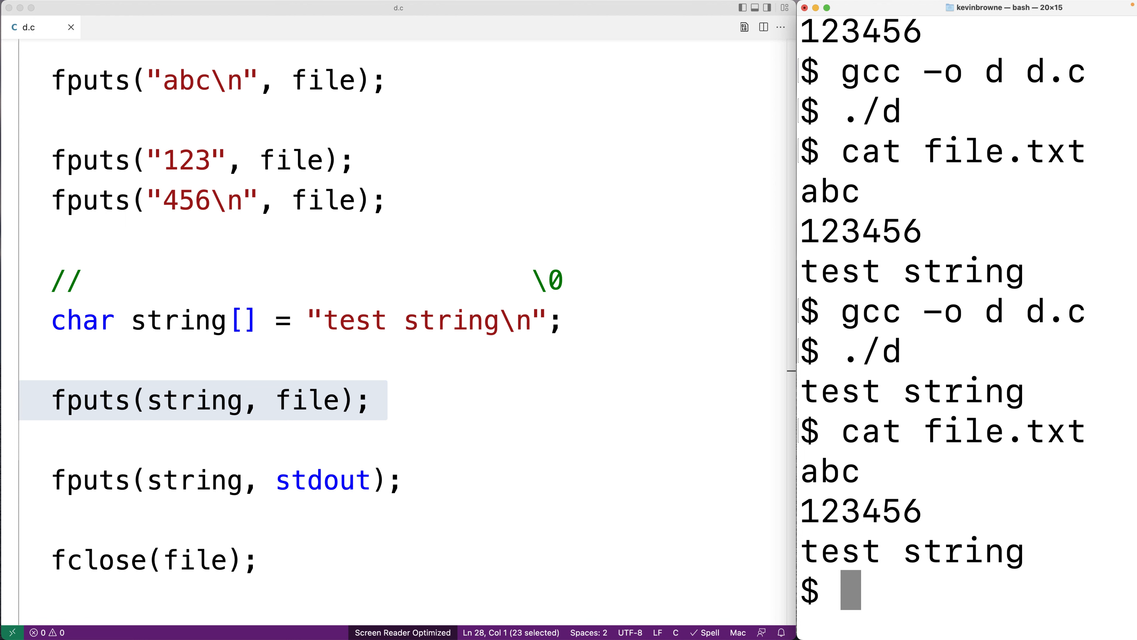
- Briefly change the fopen mode to "r" and restore it to "w"
scroll("up", 3)
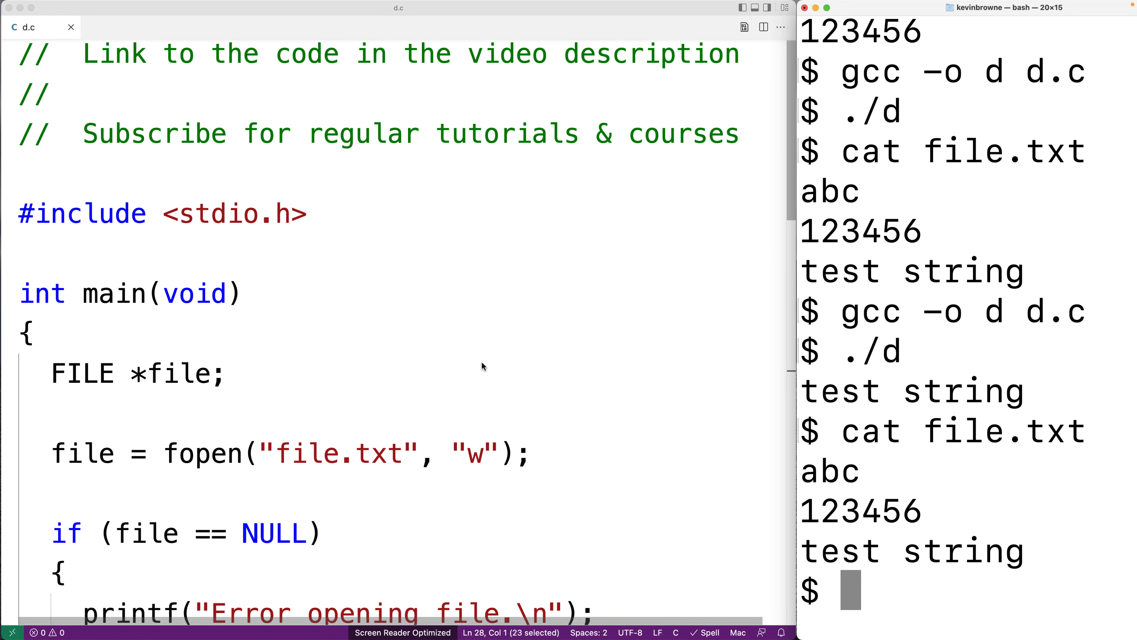
scroll("down", 3)
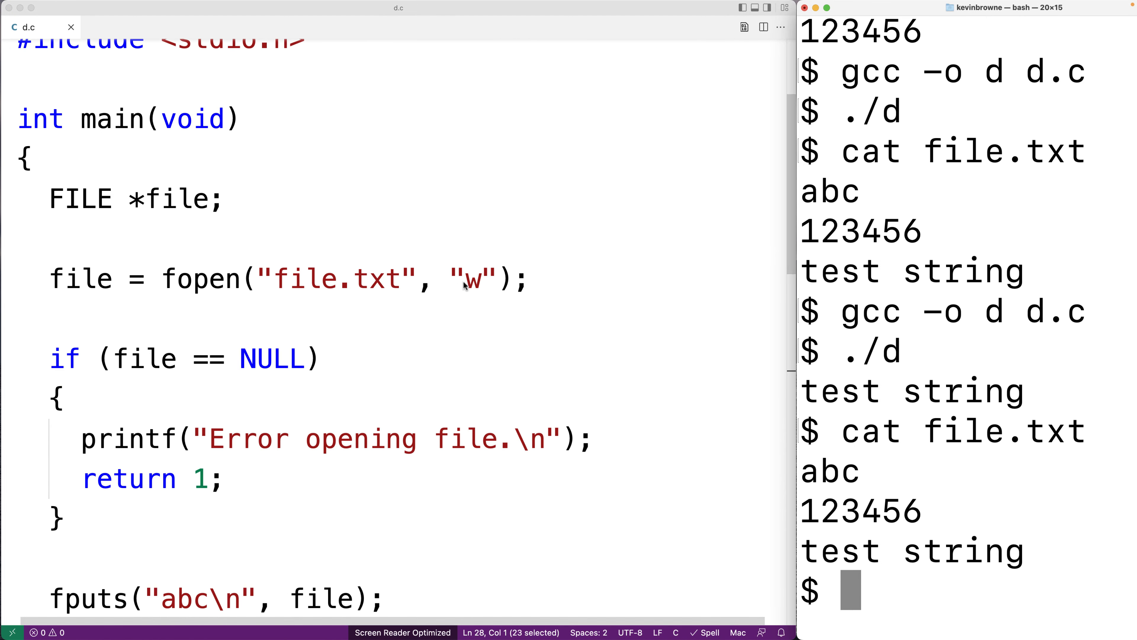
type("r")
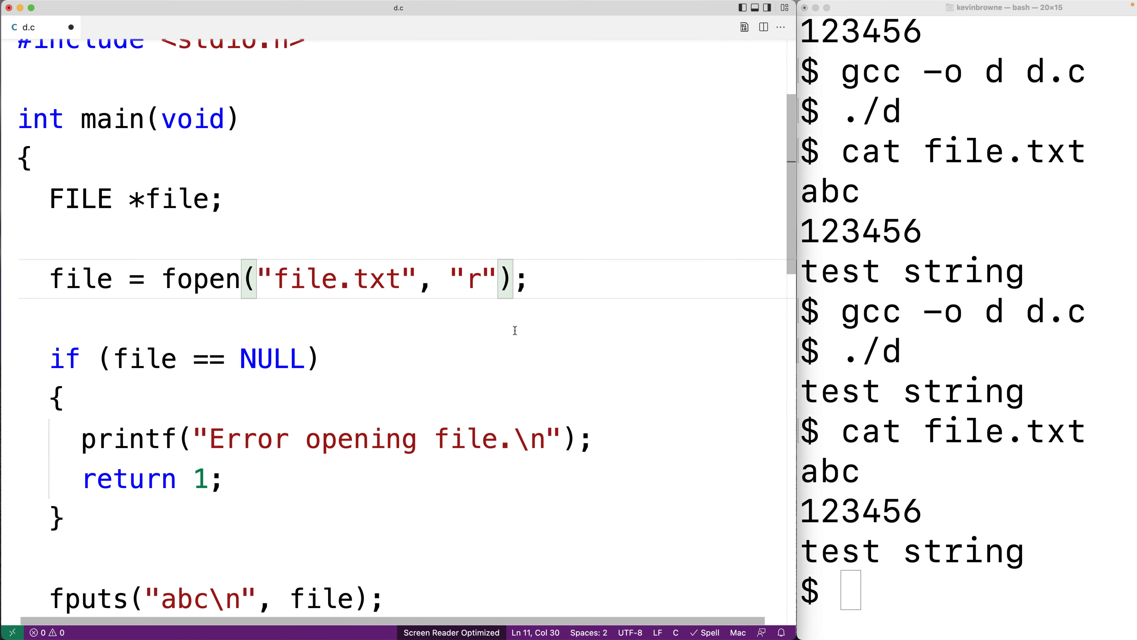
type("w")
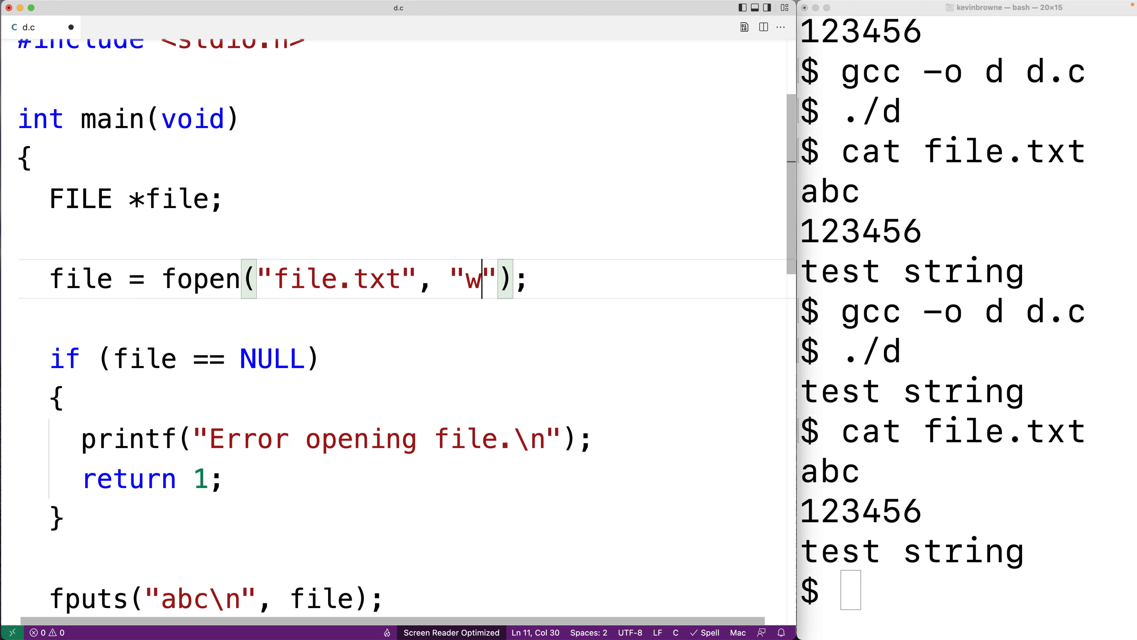
- Add a blank line between the stdout fputs write and fclose for new code
scroll("down", 3)
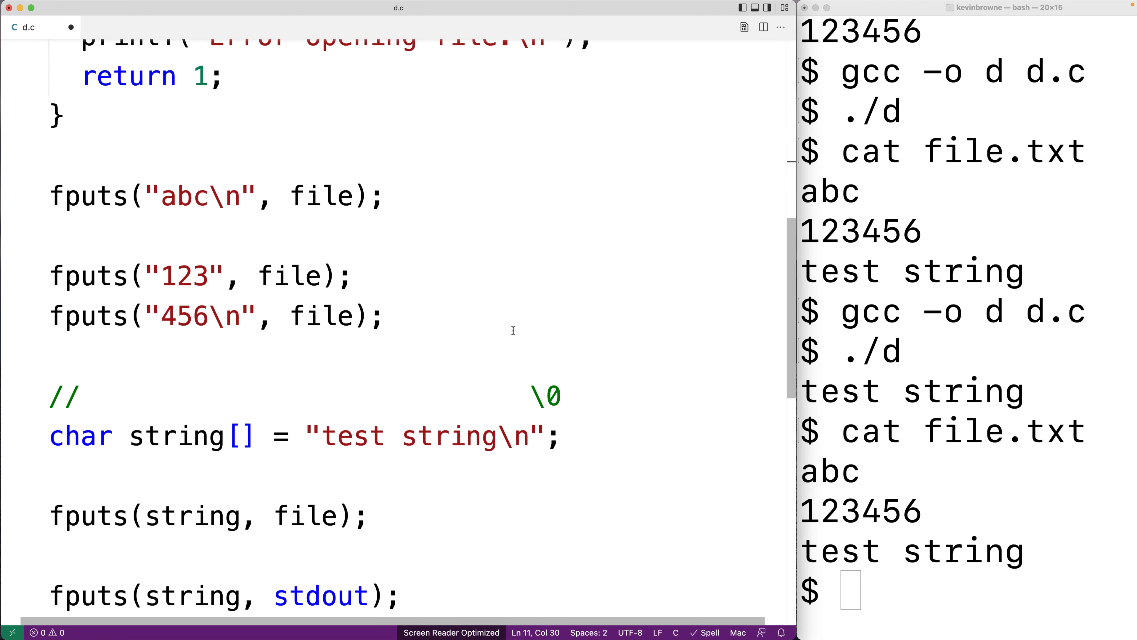
scroll("down", 3)
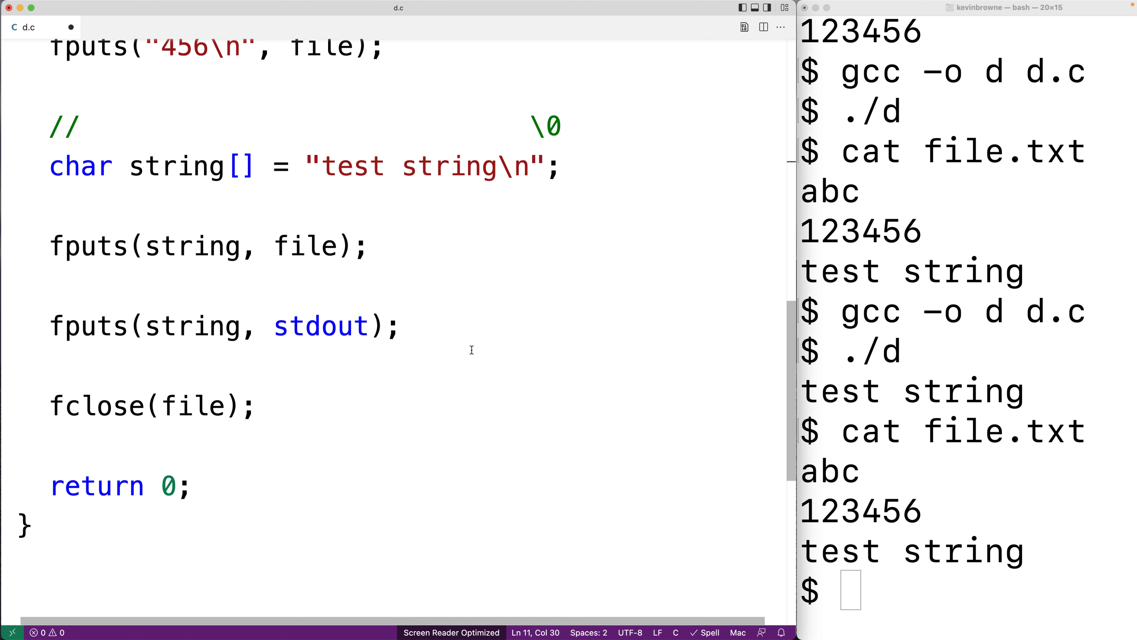
left_click(464, 325)
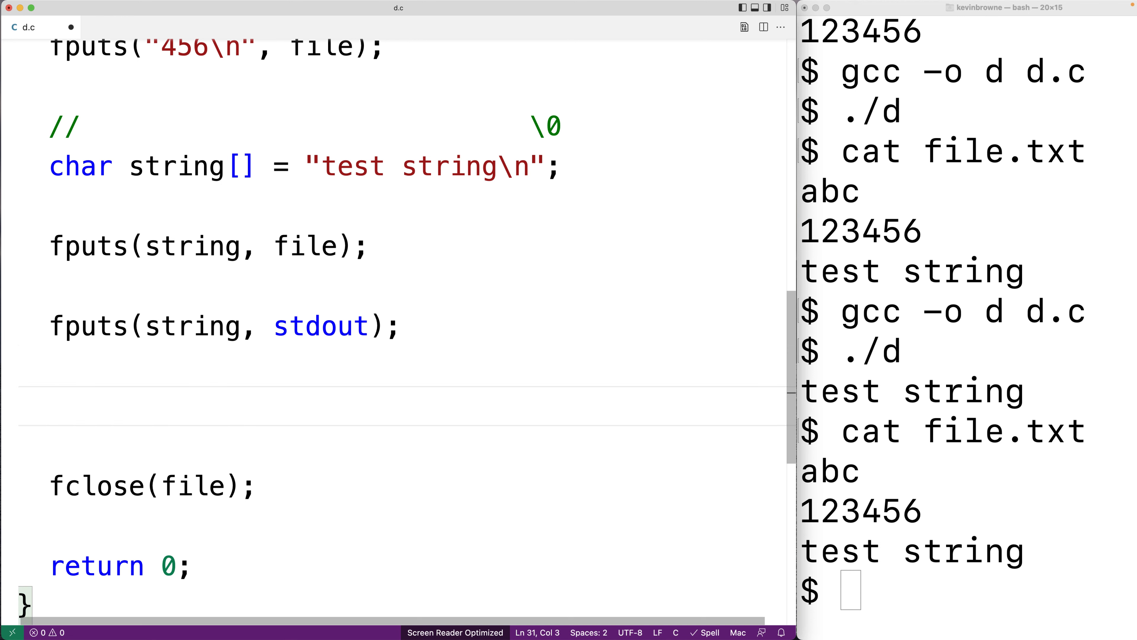
- Write the condition if (fputs("writing to stdin", stdin) == EOF) below the stdout write
type("if (fputs(")
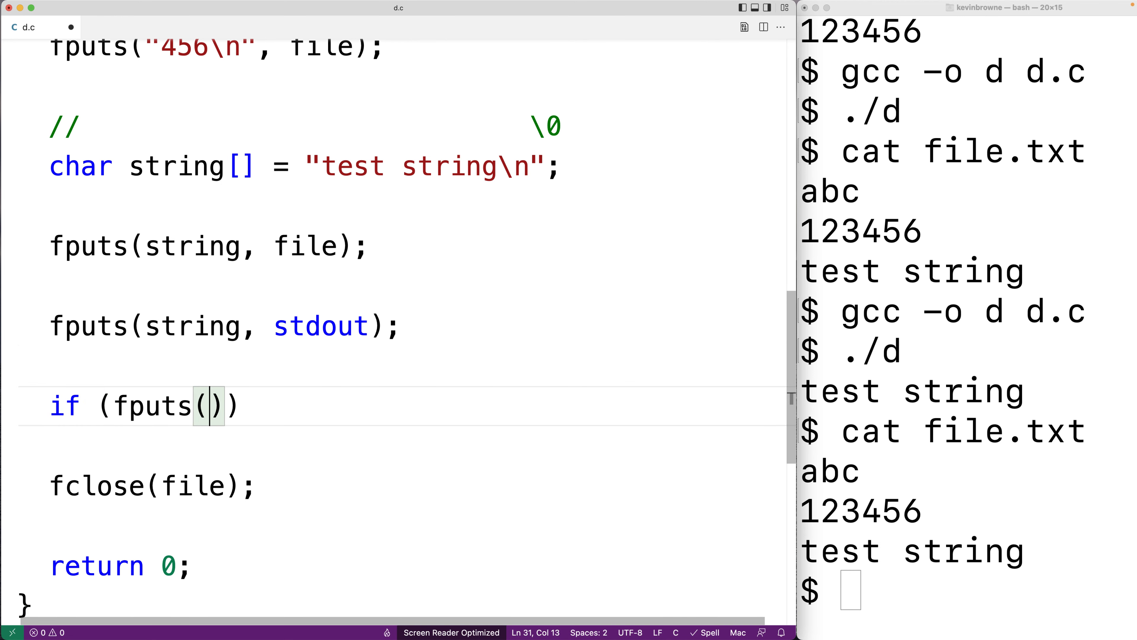
type("\"writing to \"")
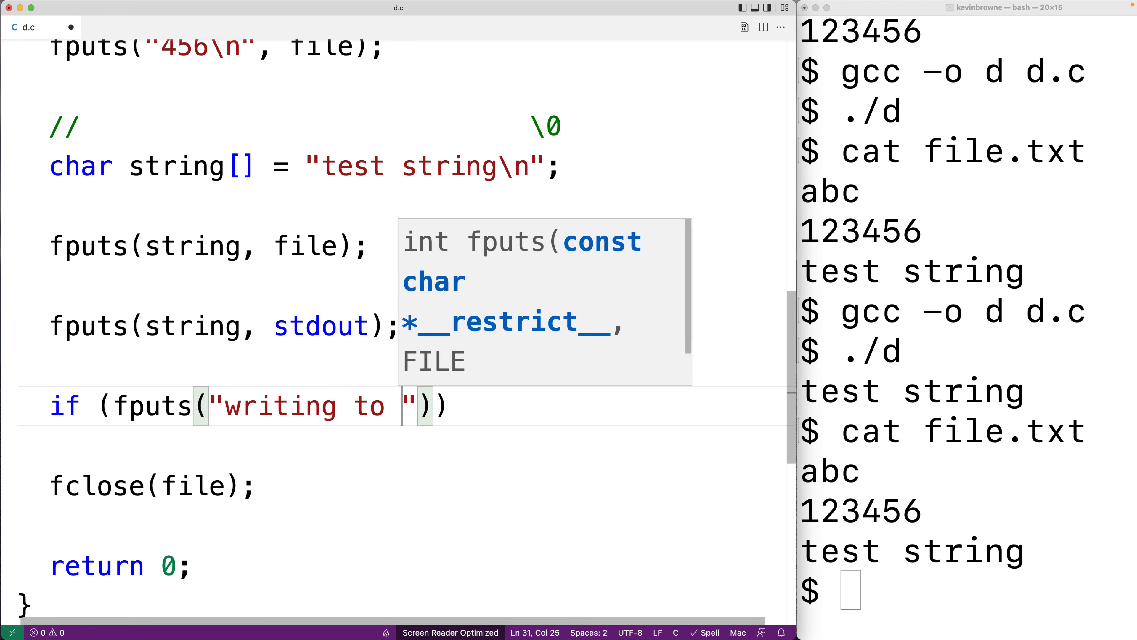
type("stdin")
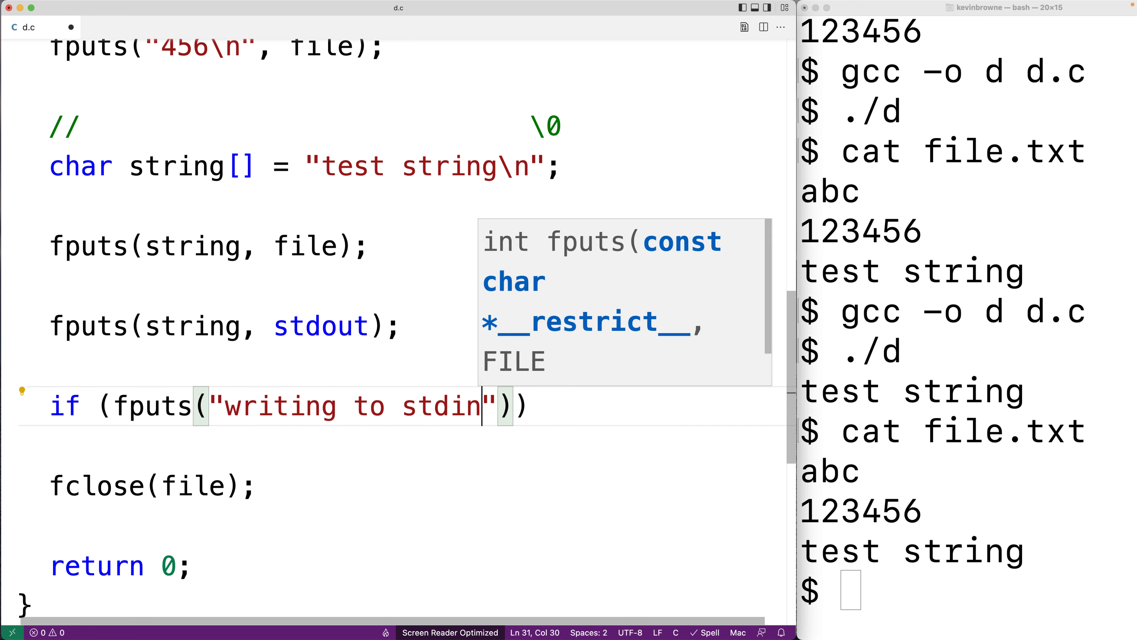
type(",")
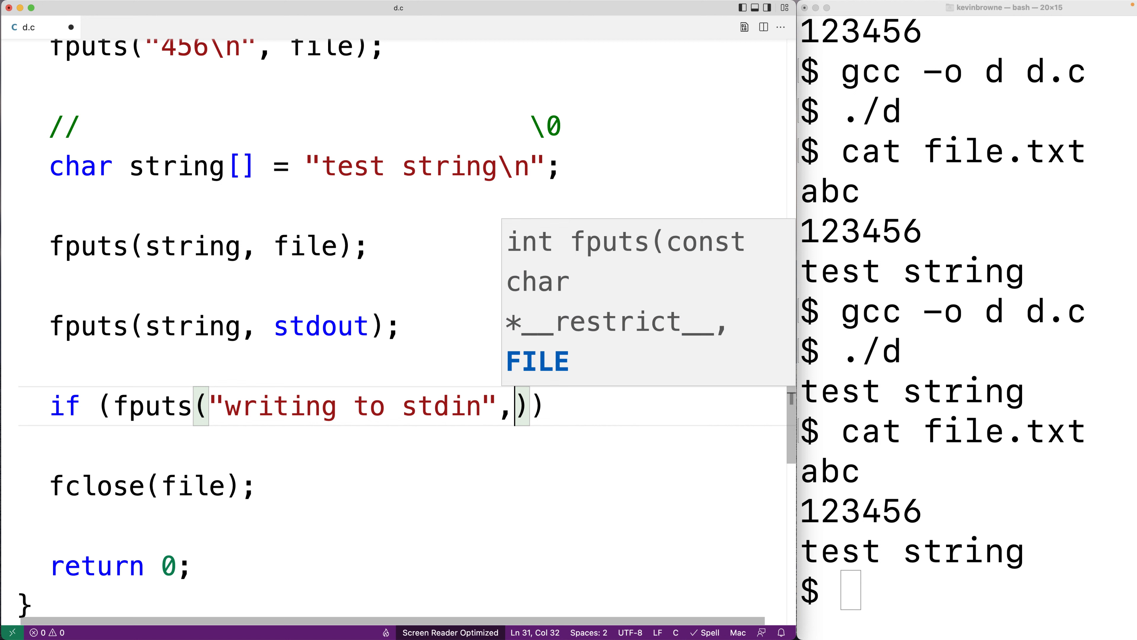
type("stdin")
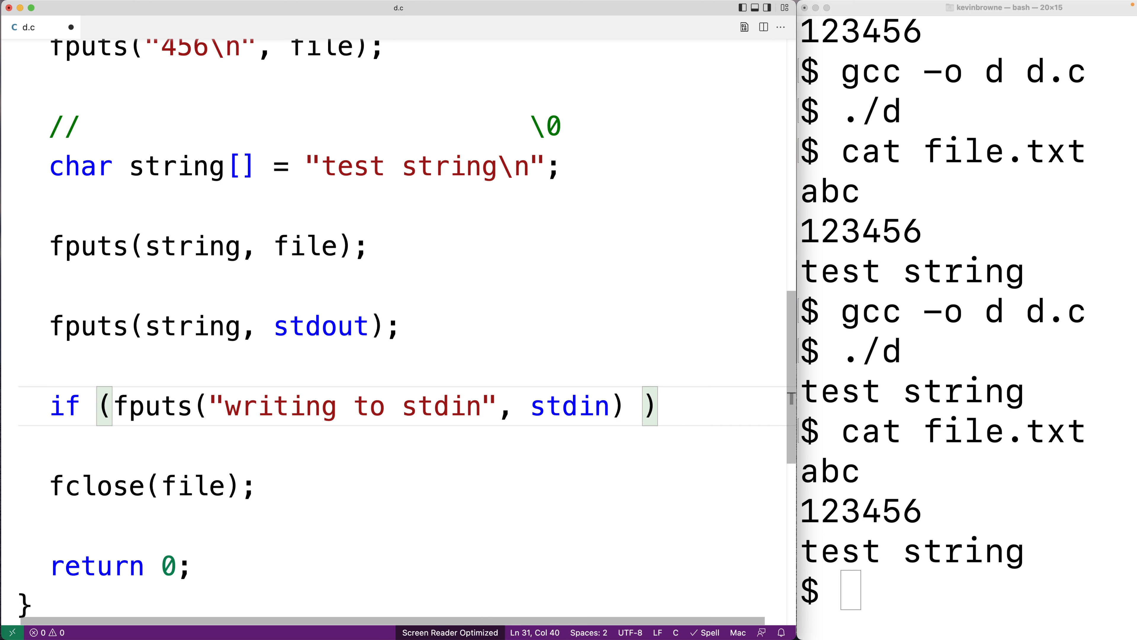
type("== EOF")
type("{")
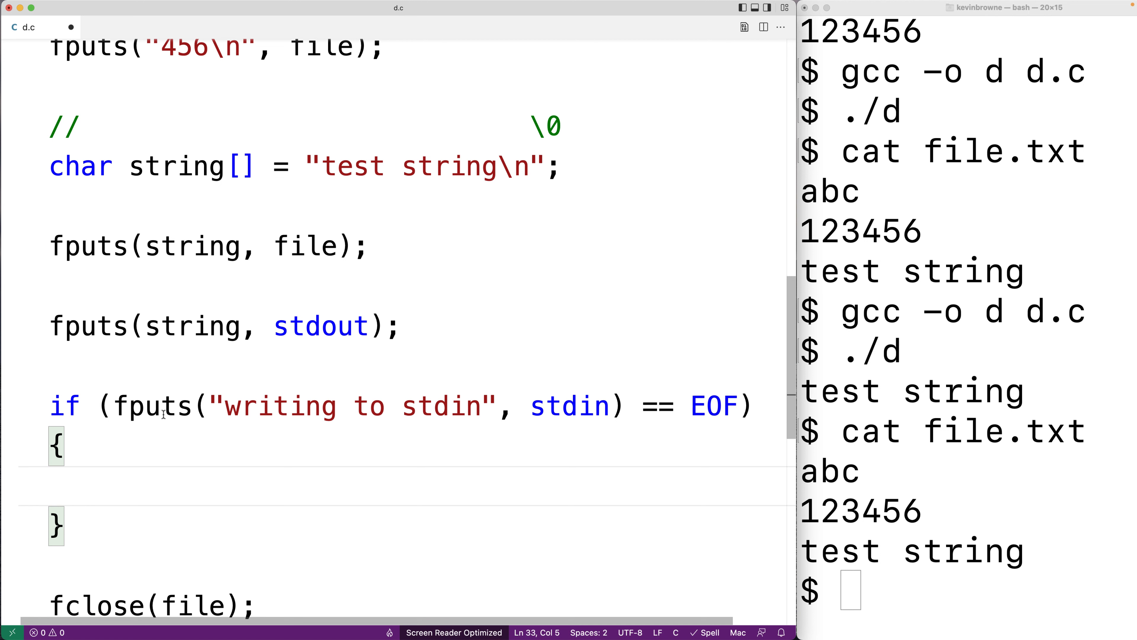
double_click(152, 405)
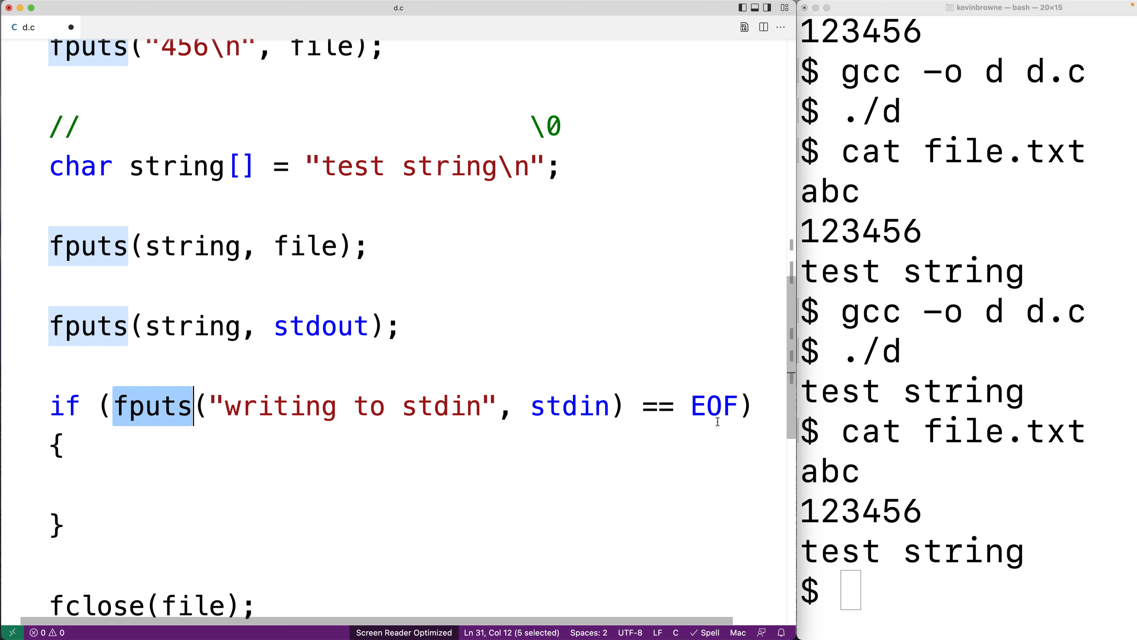
- Inside the error block add printf("fputs() error\n"); and return 1;
left_click(280, 490)
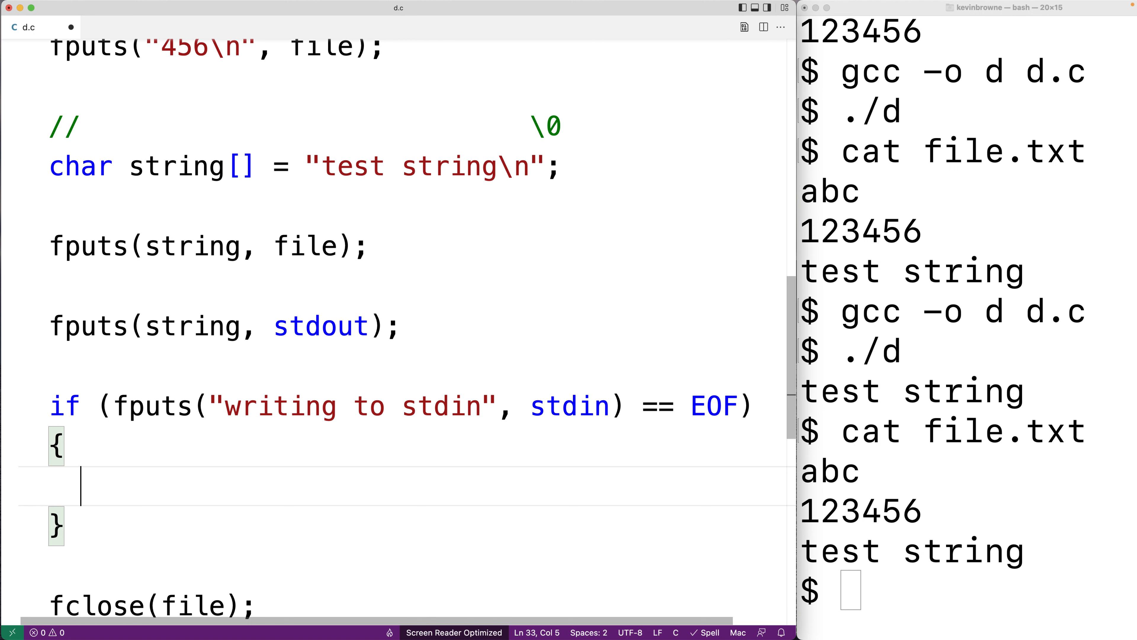
type("printf(\"\")")
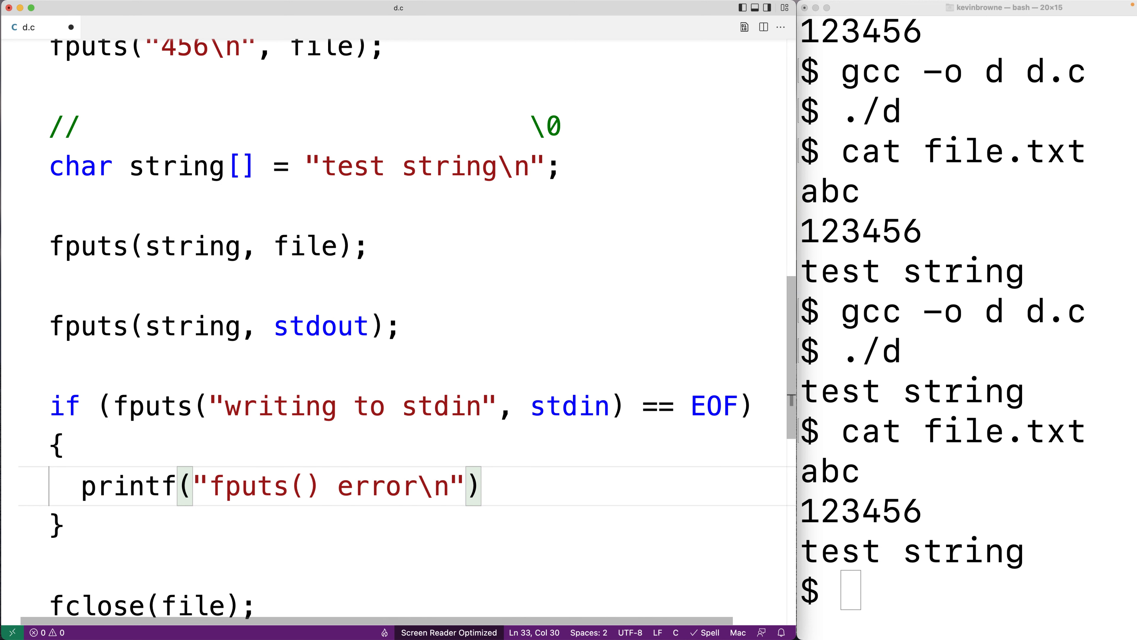
type(";")
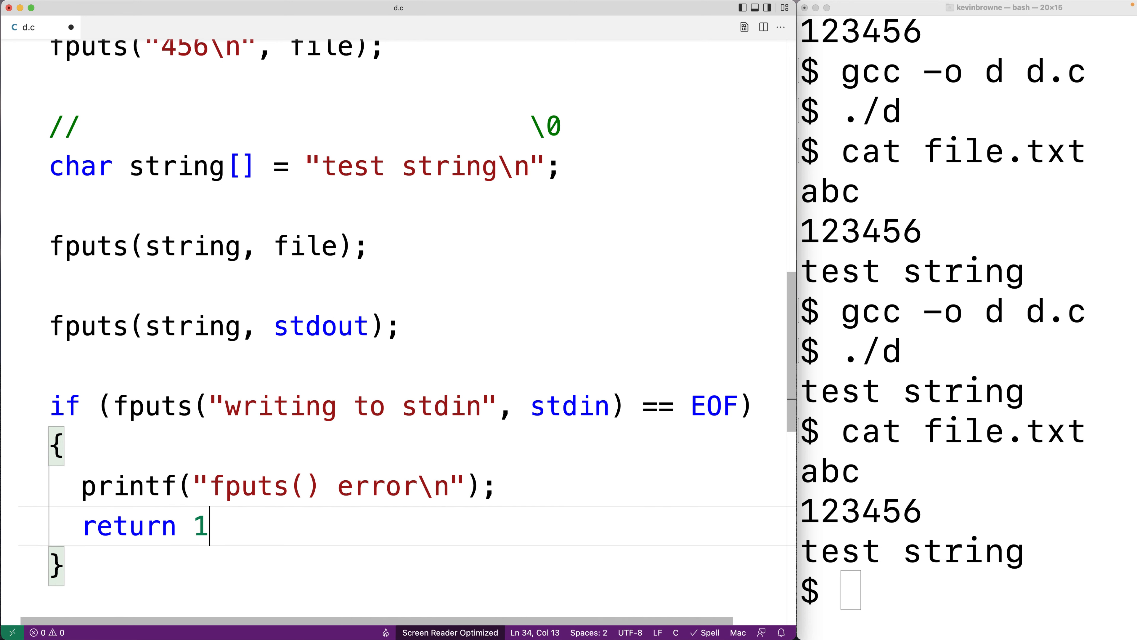
type(";")
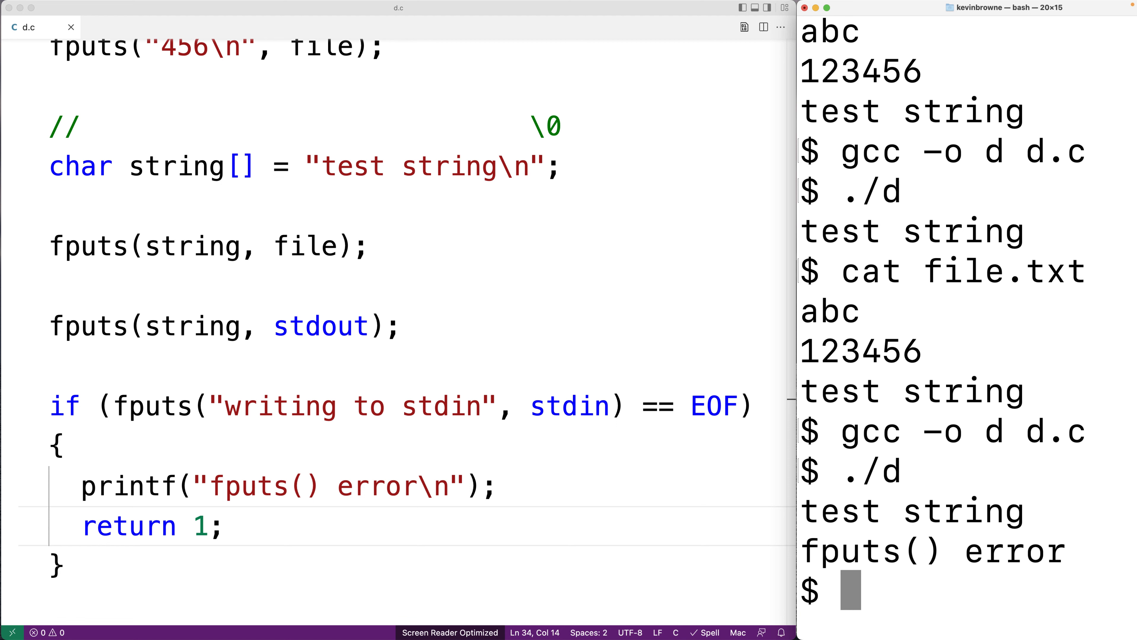
- After rerunning ./d shows the fputs() error, begin typing perr after the printf line
double_click(870, 551)
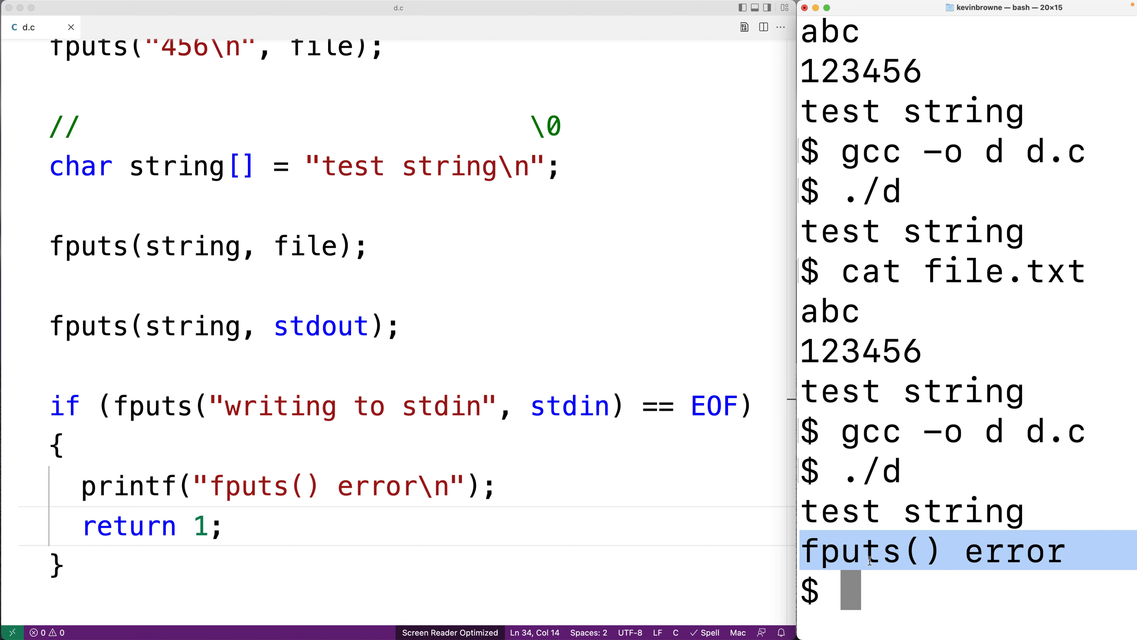
mouse_move(208, 405)
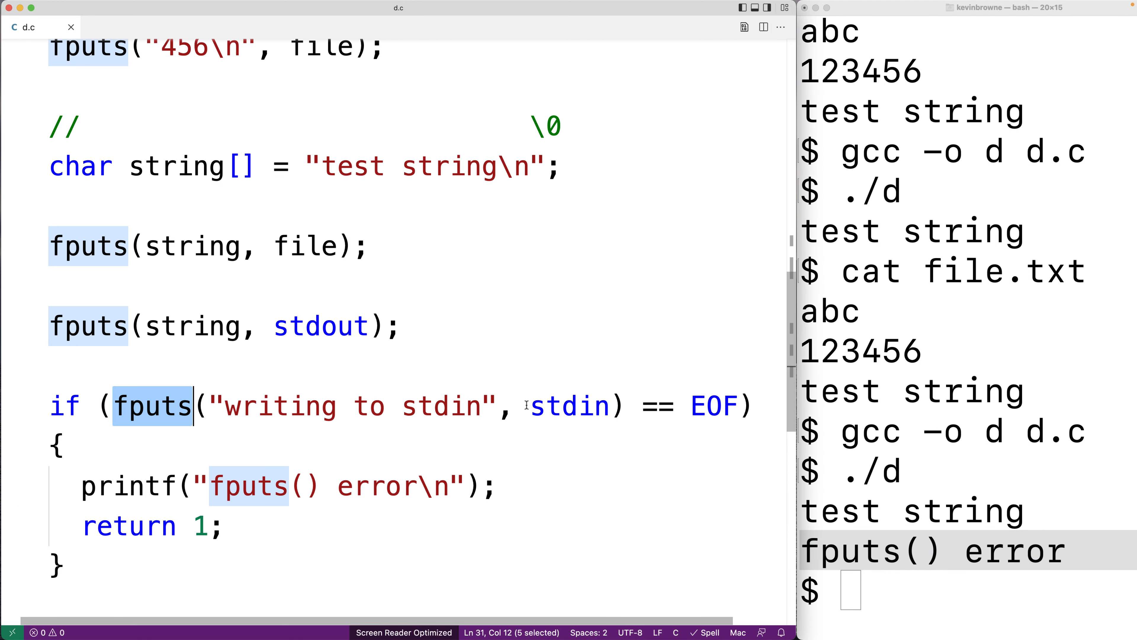
double_click(568, 405)
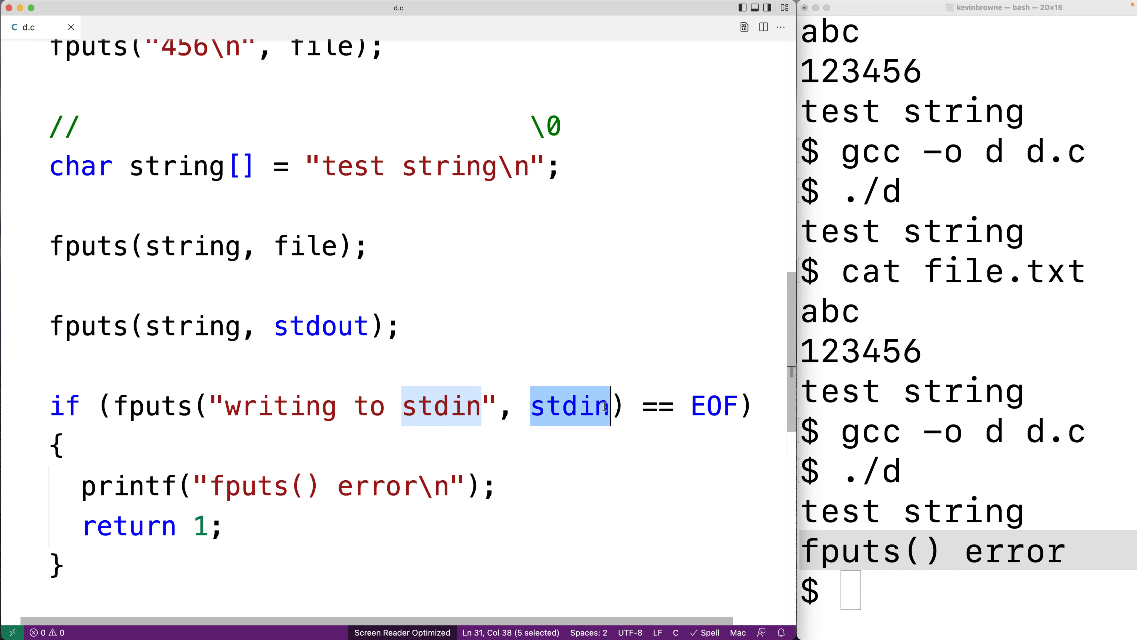
mouse_move(450, 523)
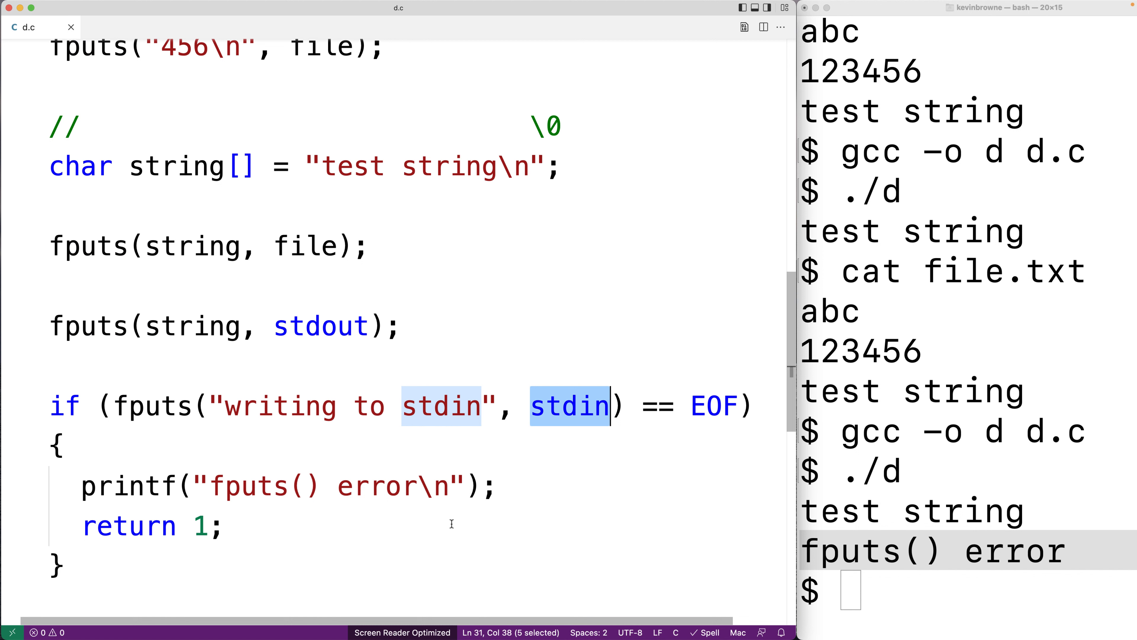
left_click(498, 486)
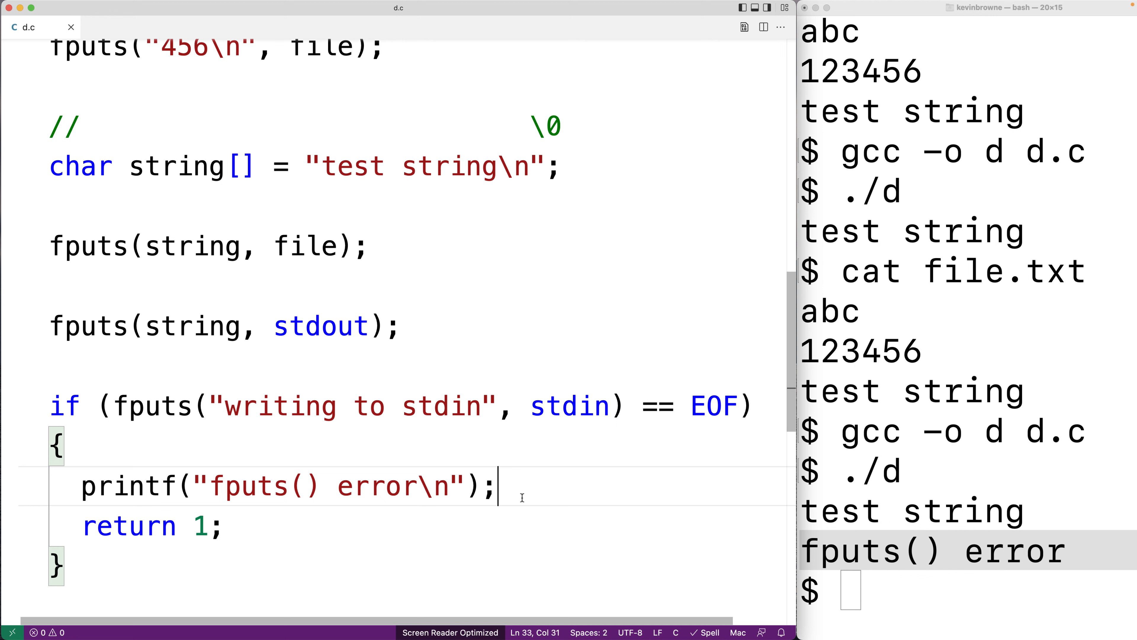
type("perr")
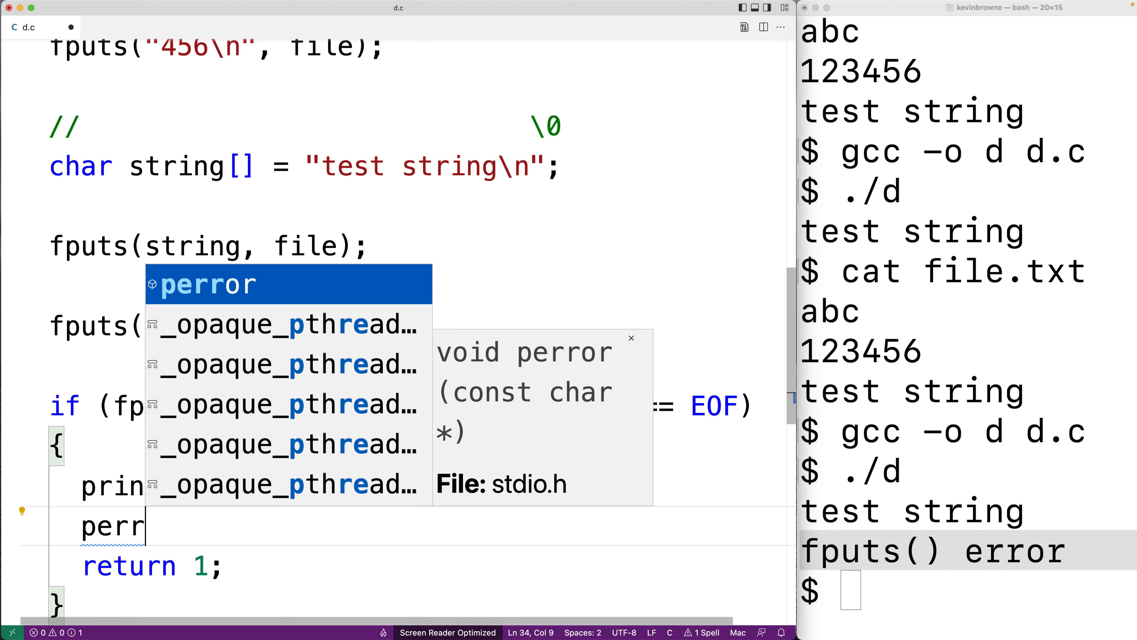